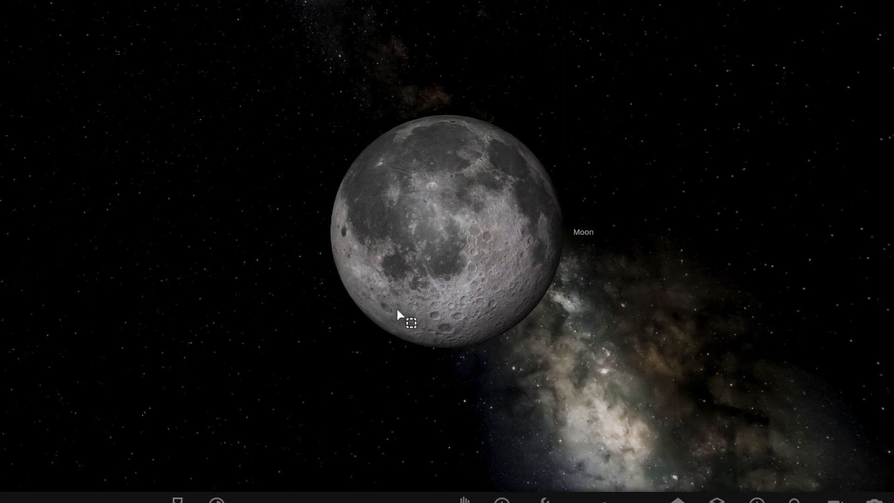
Step: Select the Moon to show its 1738 km, 7.35E+22 kg stats, then open the object catalogue
{"action": "scroll", "scroll_direction": "up", "scroll_amount": 3}
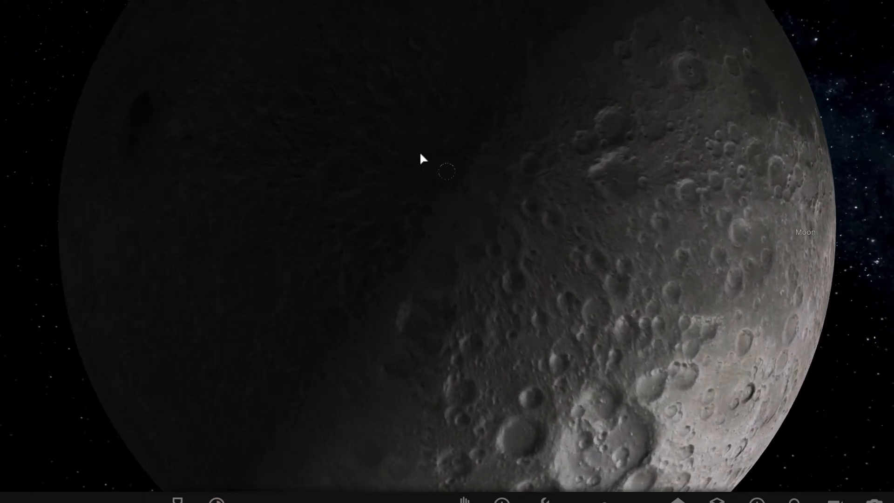
{"action": "left_click", "coordinate": [448, 174]}
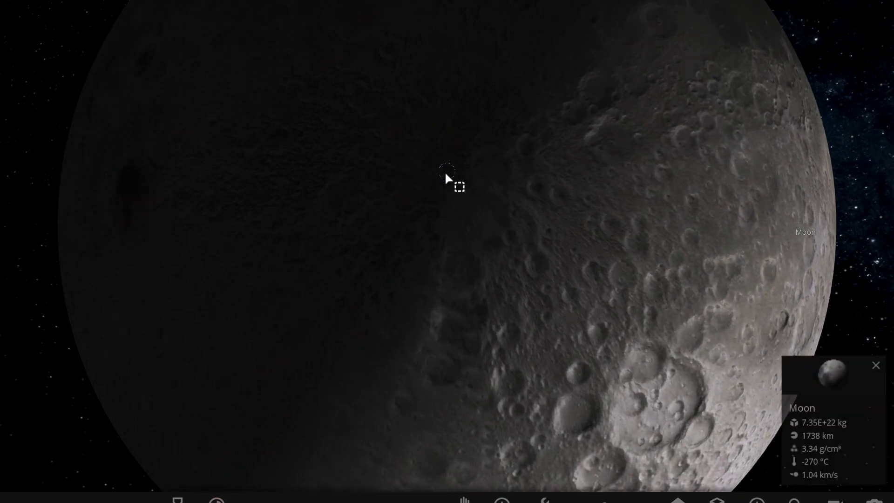
{"action": "scroll", "scroll_direction": "down", "scroll_amount": 3}
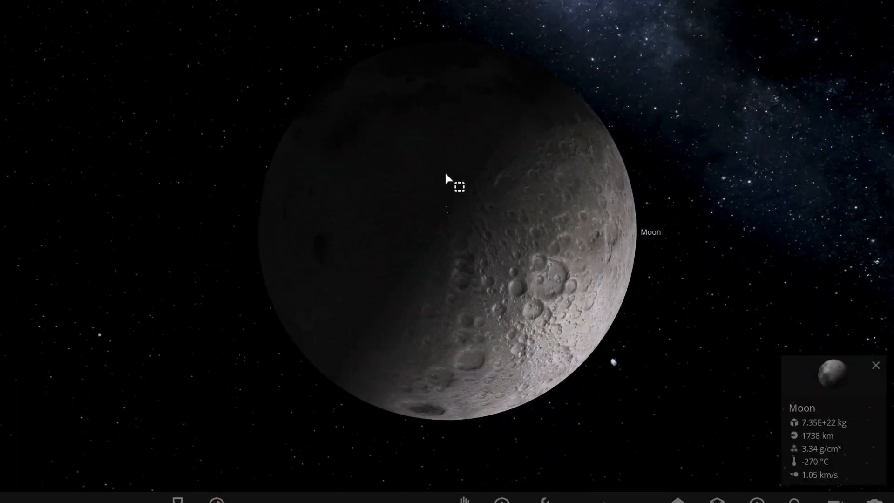
{"action": "scroll", "scroll_direction": "up", "scroll_amount": 3}
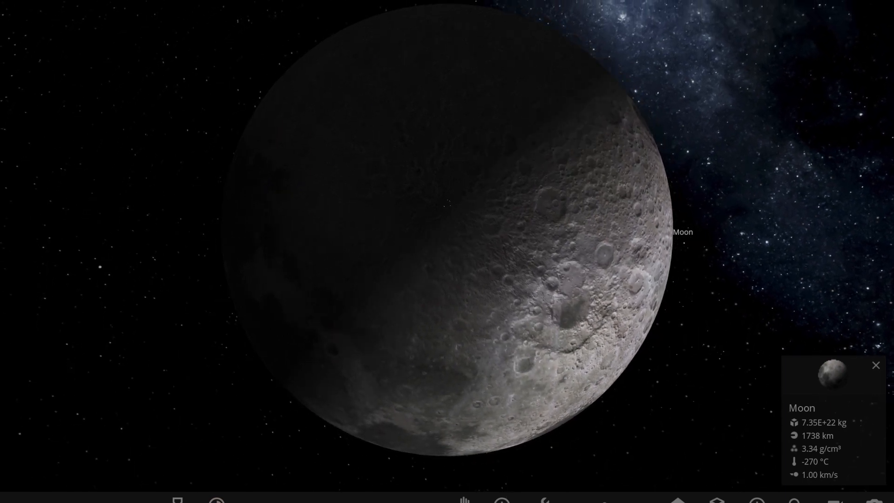
{"action": "left_click", "coordinate": [501, 501]}
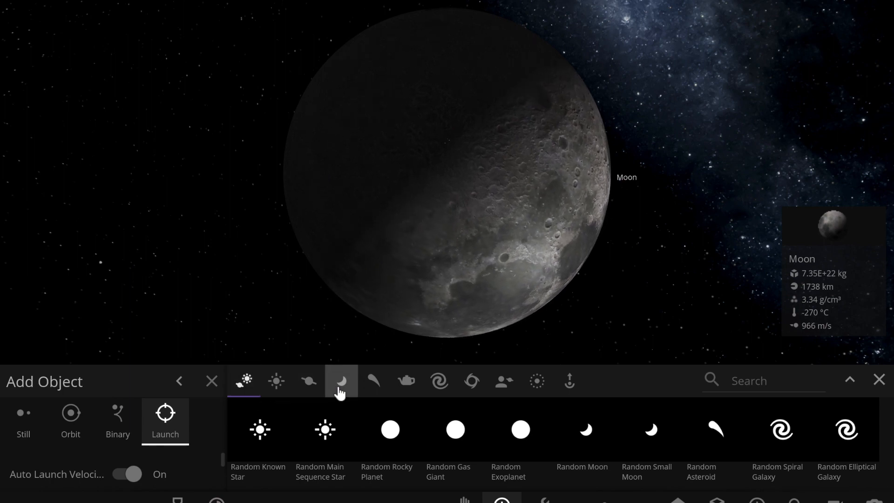
Step: Remove the Moon from the simulation, leaving only the Milky Way starfield
{"action": "left_click", "coordinate": [374, 380]}
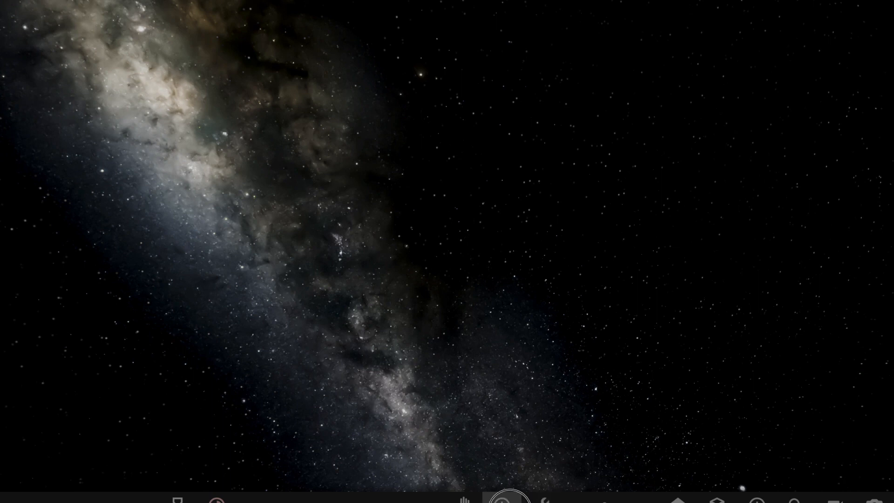
Step: Place Earth from the catalogue's Planets category, then close the catalogue
{"action": "left_click", "coordinate": [500, 499]}
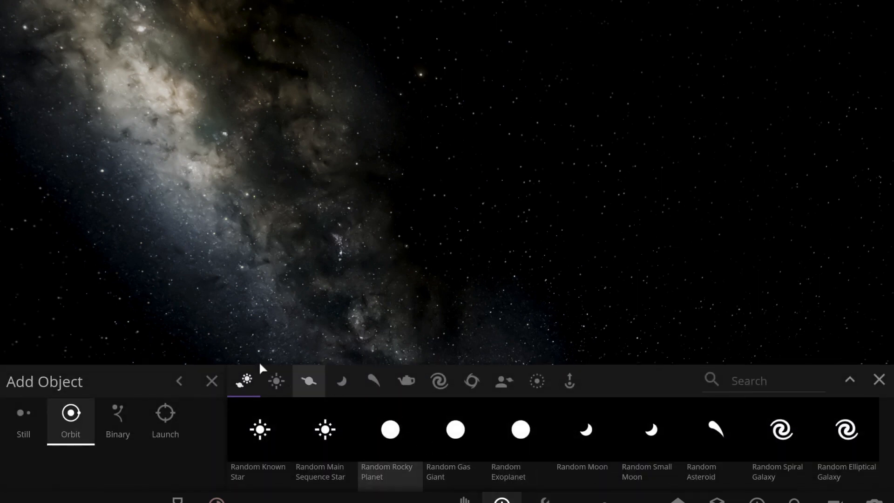
{"action": "mouse_move", "coordinate": [275, 381]}
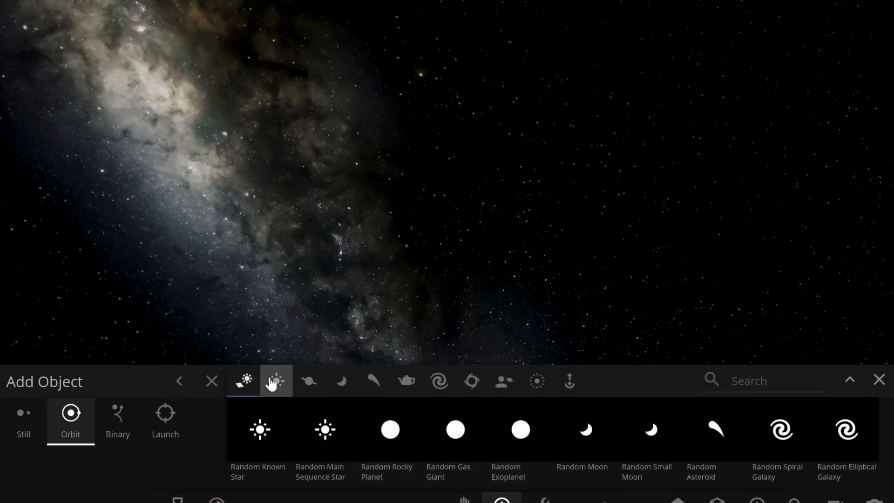
{"action": "left_click", "coordinate": [308, 381]}
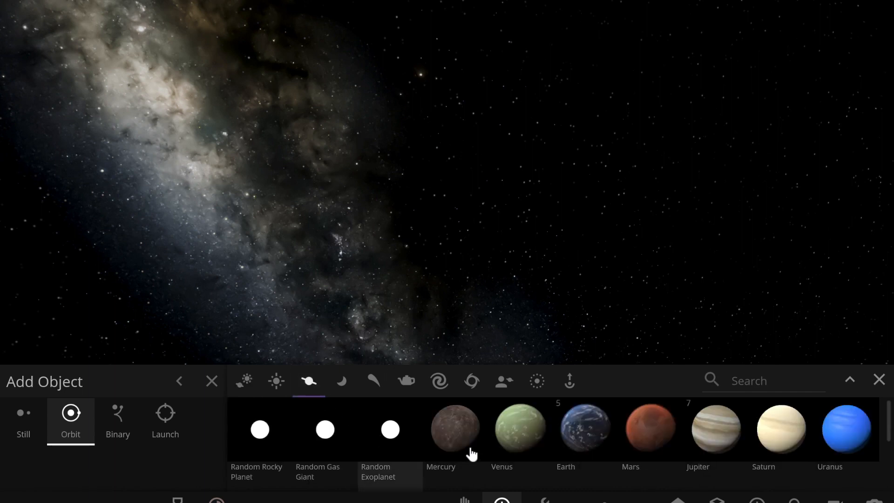
{"action": "left_click", "coordinate": [585, 429]}
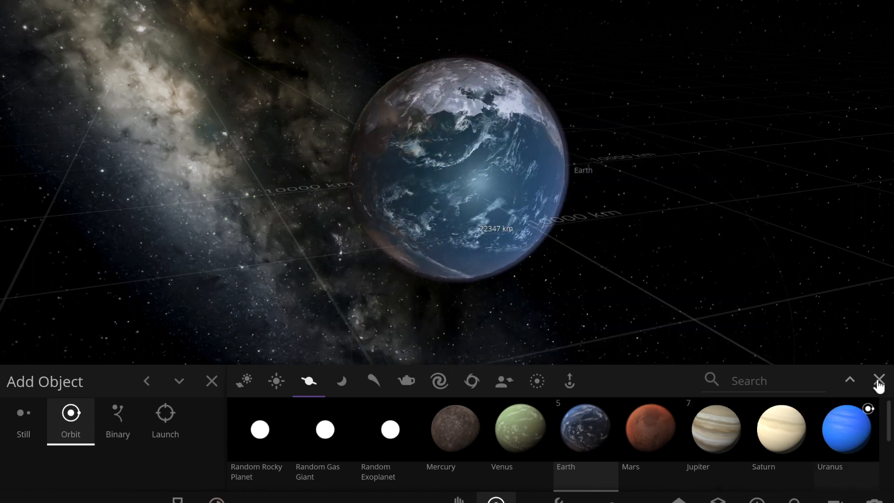
{"action": "left_click", "coordinate": [880, 379]}
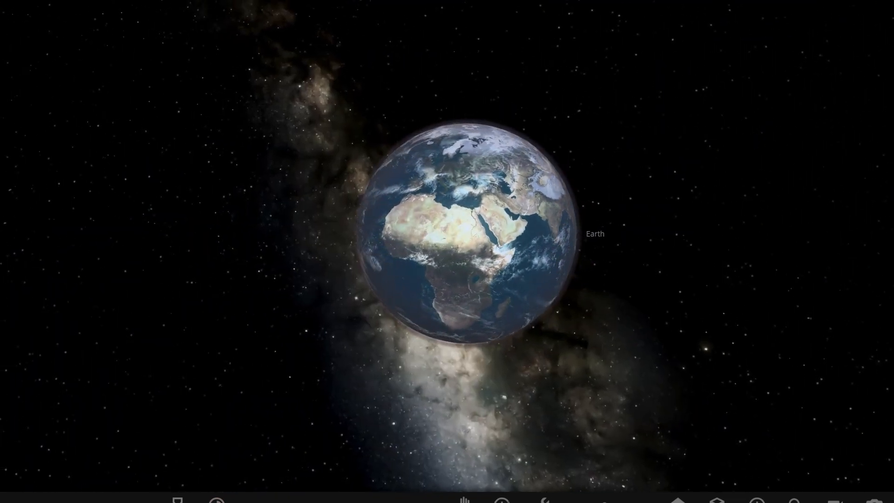
Step: Switch new objects to Launch mode and launch Mars toward Earth
{"action": "left_click", "coordinate": [501, 500]}
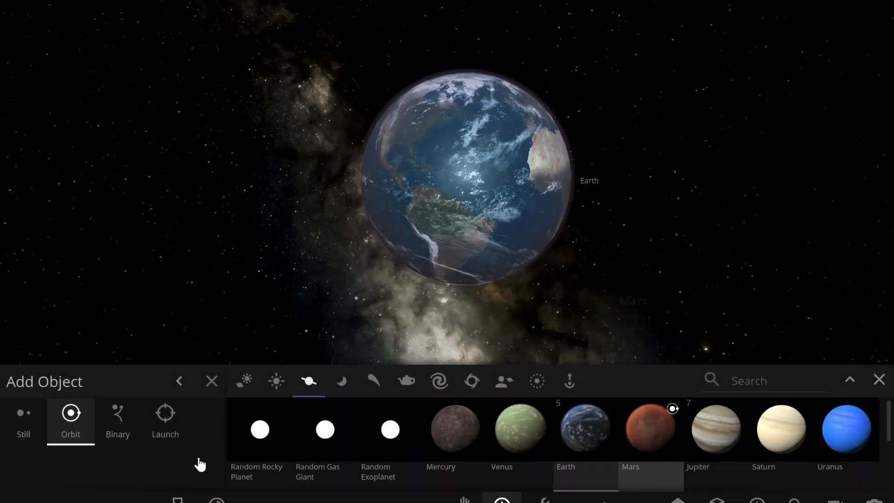
{"action": "left_click", "coordinate": [164, 422]}
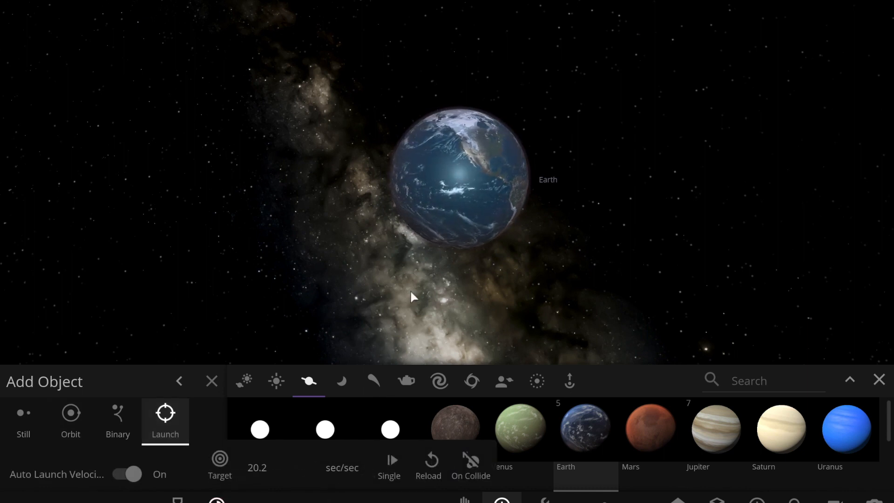
{"action": "mouse_move", "coordinate": [585, 429]}
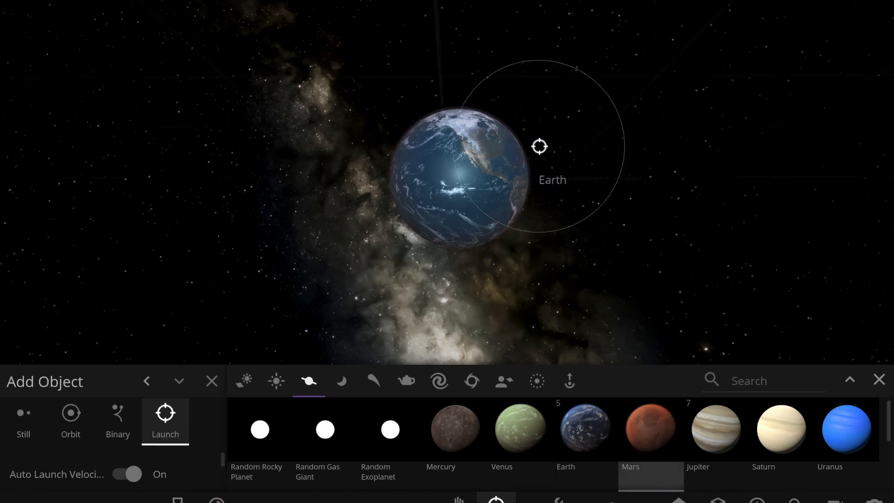
{"action": "left_click", "coordinate": [650, 429]}
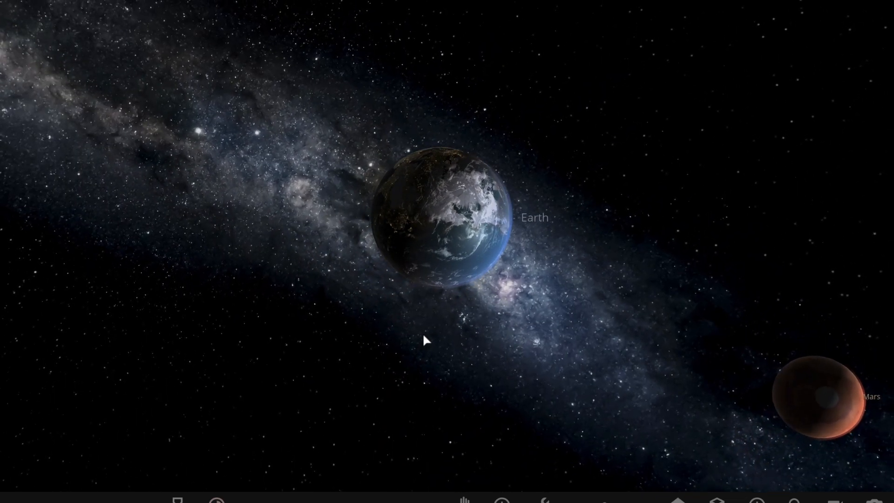
Step: Select Earth and watch Mars collide, heating it to about 903 °C
{"action": "left_click", "coordinate": [216, 500]}
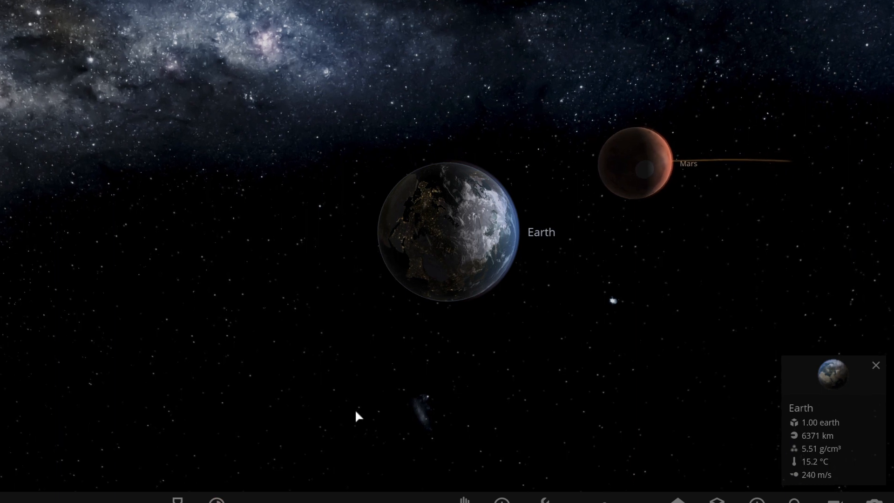
{"action": "left_click", "coordinate": [215, 500]}
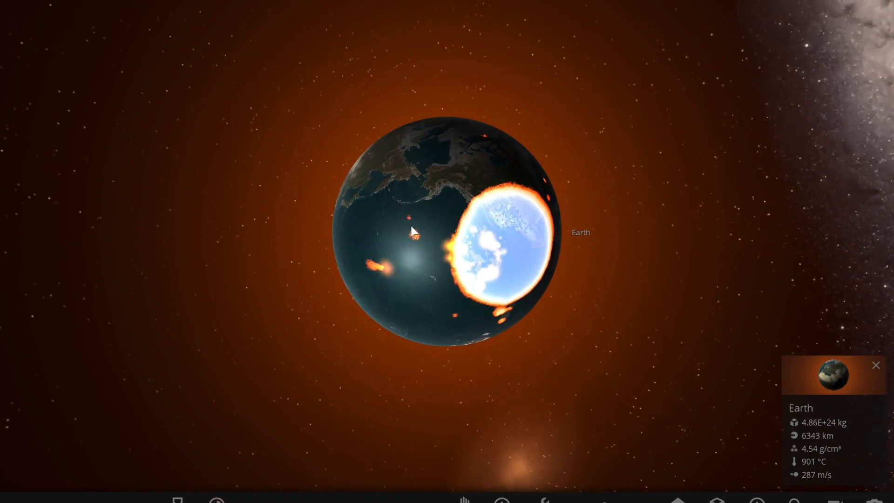
{"action": "mouse_move", "coordinate": [694, 366]}
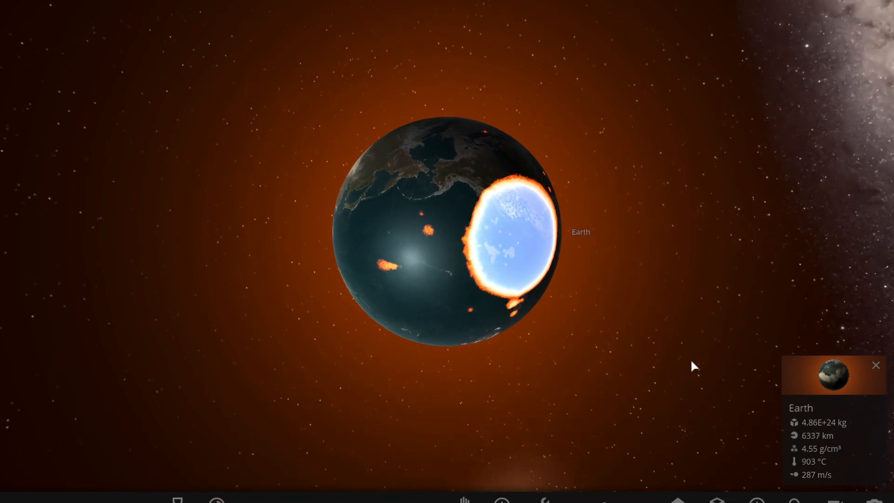
Step: Lower Earth's surface temperature values to about 1 °C in its Surface properties
{"action": "left_click", "coordinate": [834, 377]}
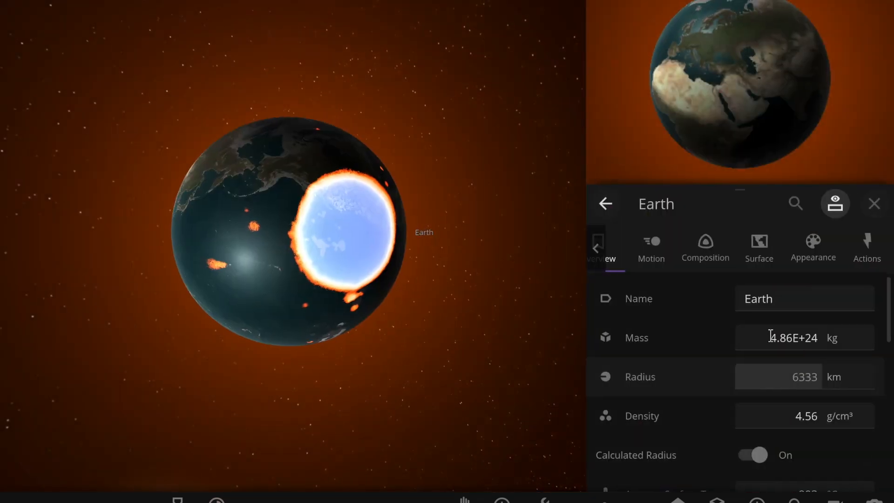
{"action": "left_click", "coordinate": [759, 249]}
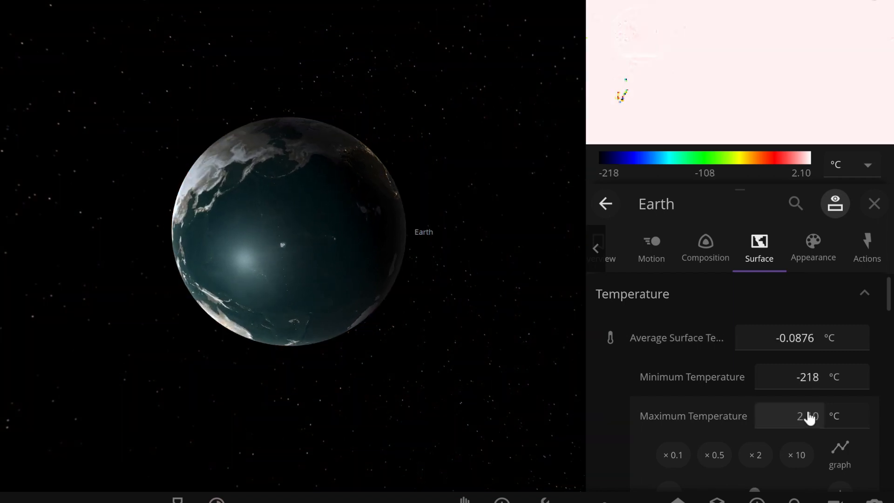
{"action": "left_click", "coordinate": [806, 376]}
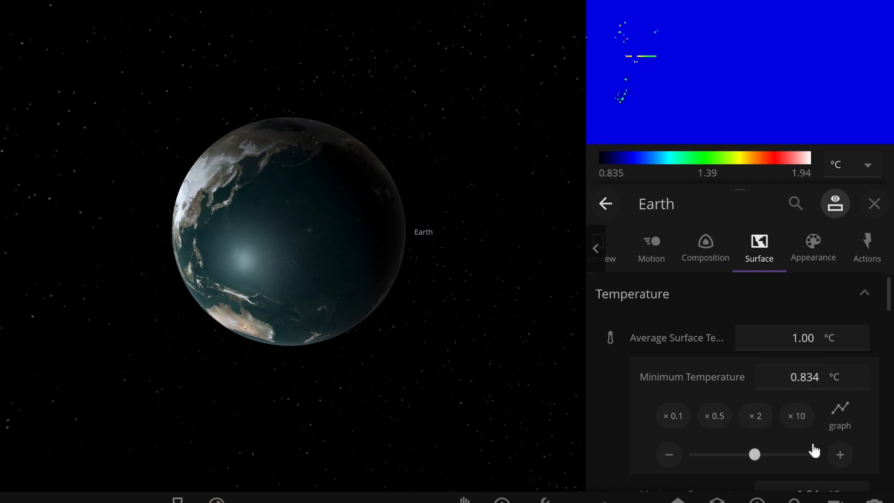
{"action": "scroll", "scroll_direction": "down", "scroll_amount": 3}
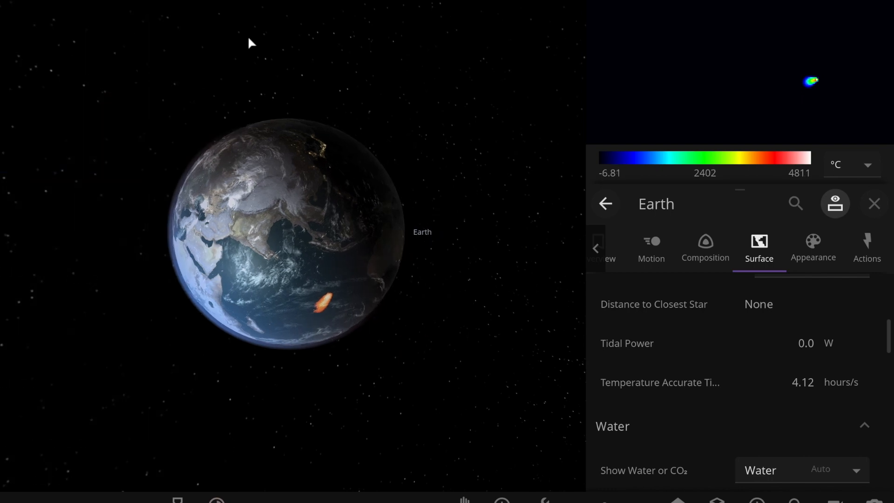
Step: Launch Mars into Earth again, heating its surface to about 1318 °C
{"action": "left_click", "coordinate": [500, 500]}
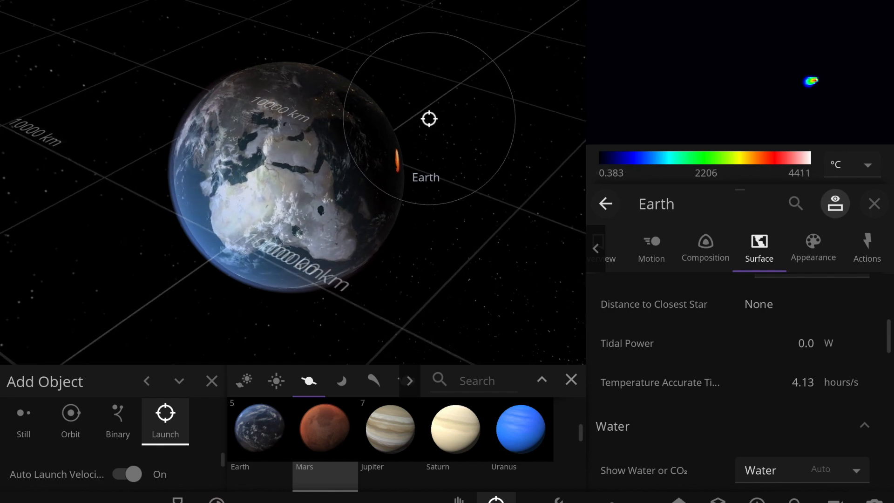
{"action": "left_click", "coordinate": [325, 429]}
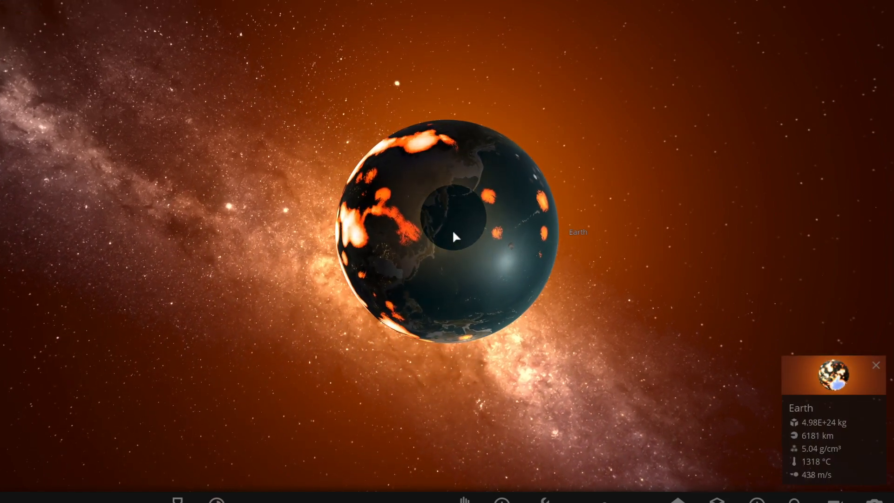
Step: Edit Earth's maximum surface temperature, close its details, and reopen the object catalogue
{"action": "left_click", "coordinate": [833, 376]}
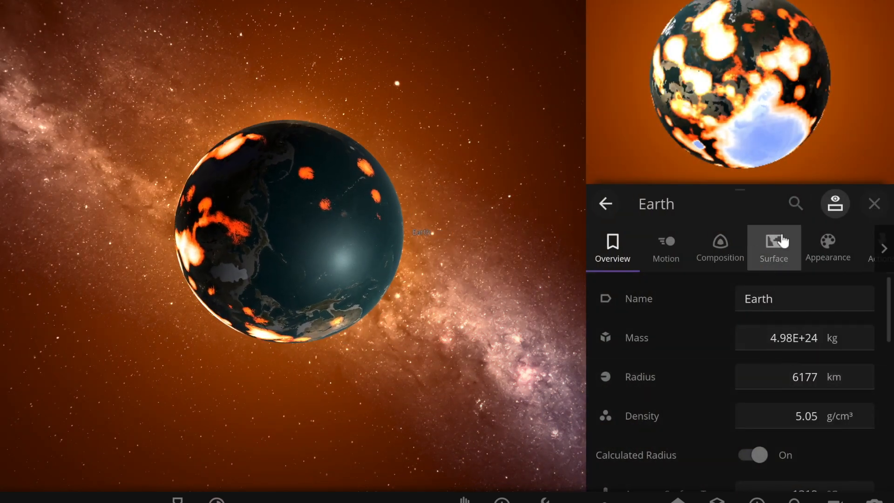
{"action": "left_click", "coordinate": [774, 248]}
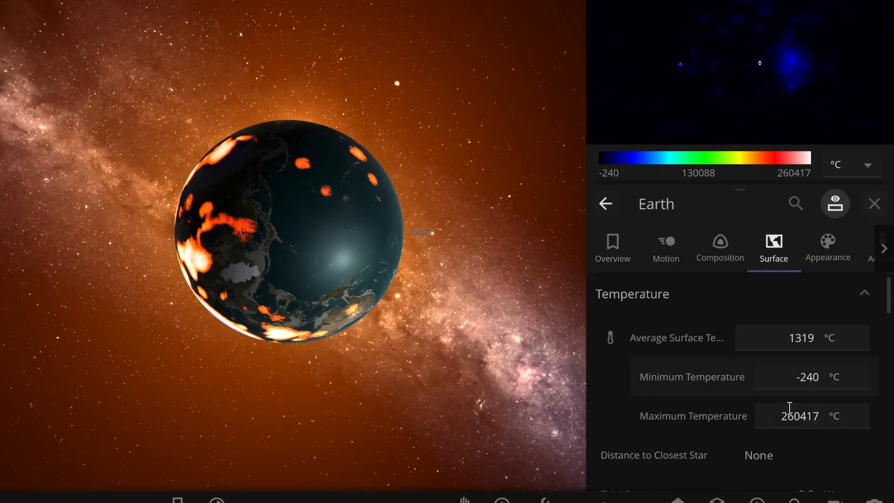
{"action": "left_click", "coordinate": [800, 416]}
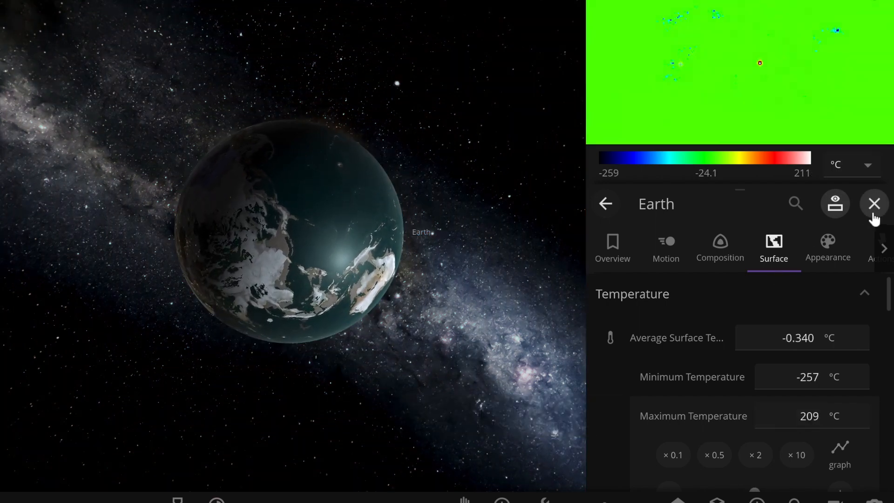
{"action": "left_click", "coordinate": [874, 203]}
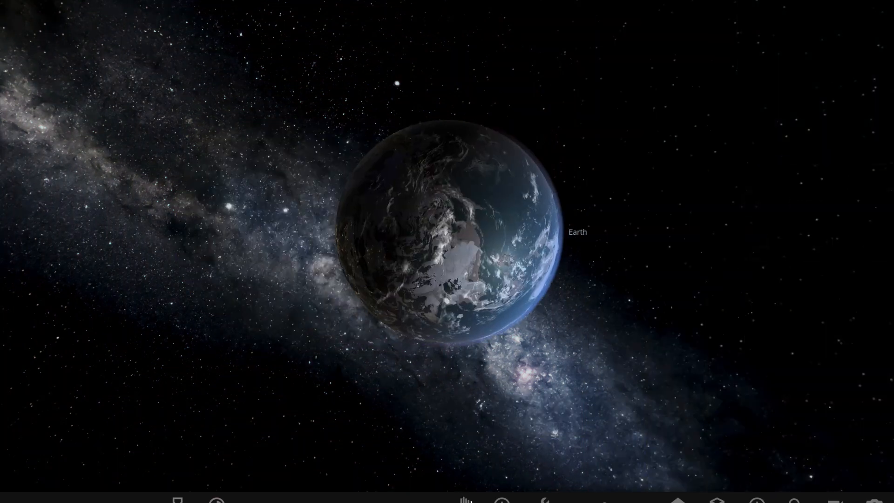
{"action": "left_click", "coordinate": [495, 501]}
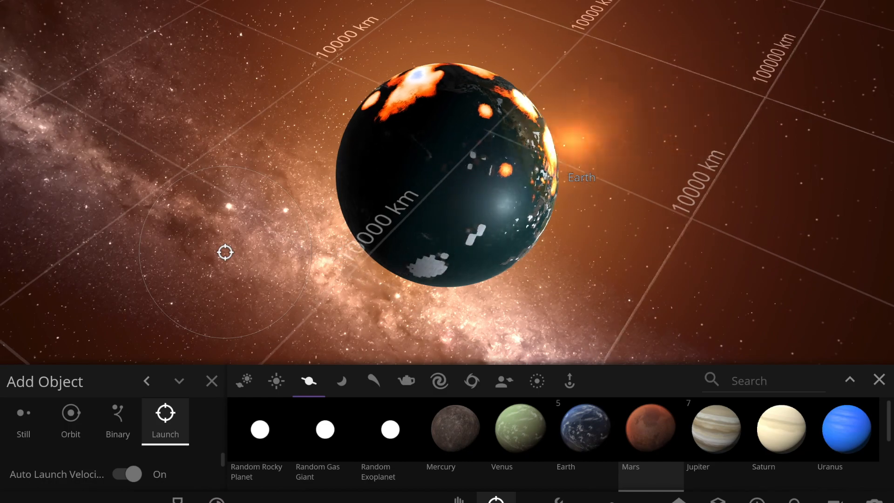
Step: Switch new-body placement to Orbit mode, then back to Launch mode
{"action": "left_click", "coordinate": [71, 422]}
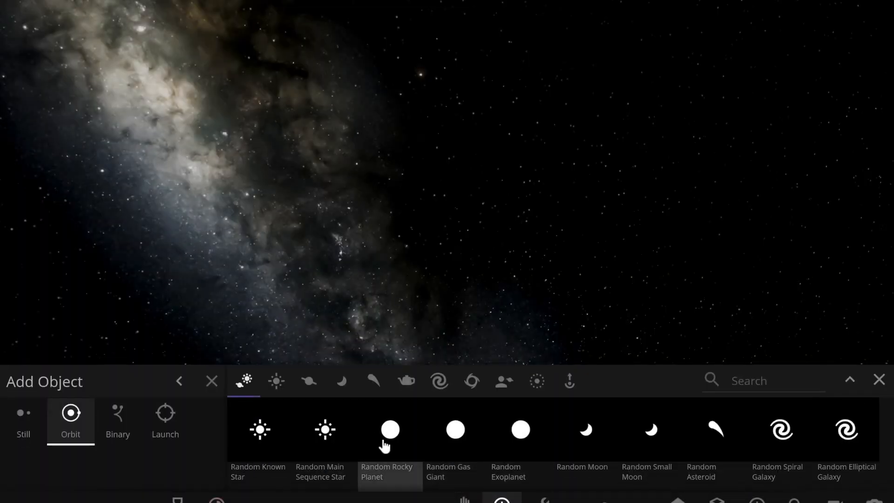
{"action": "left_click", "coordinate": [165, 422]}
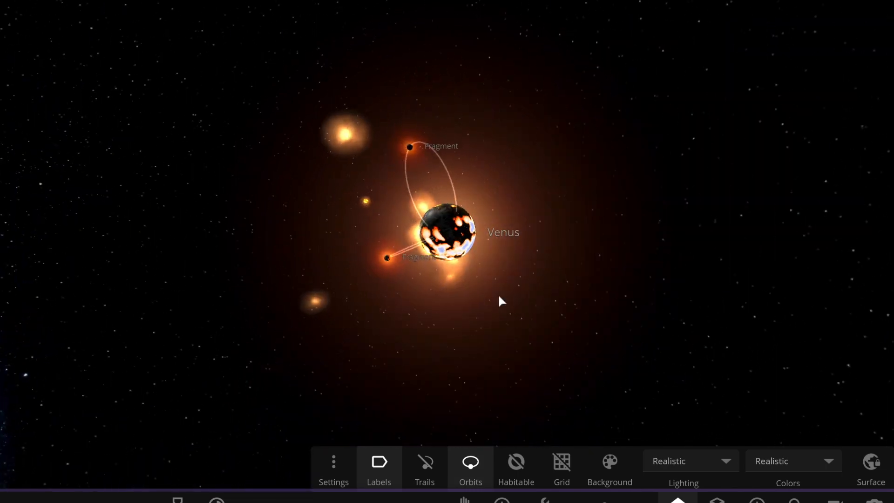
{"action": "mouse_move", "coordinate": [448, 295]}
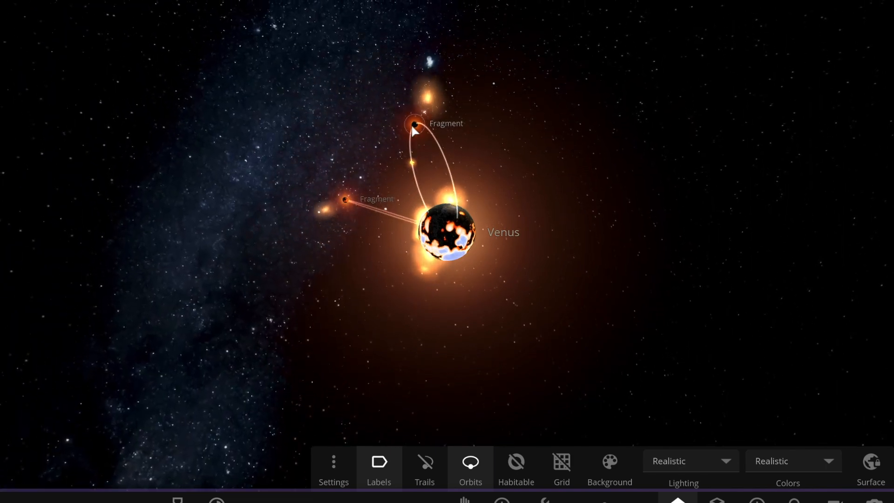
Step: Put the upper Fragment on Auto Orbit and check its surface temperatures
{"action": "left_click", "coordinate": [413, 125]}
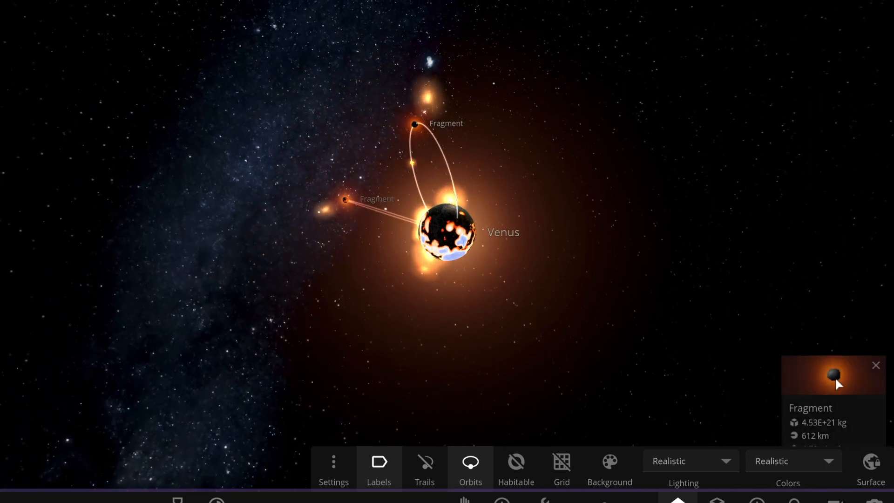
{"action": "left_click", "coordinate": [833, 376]}
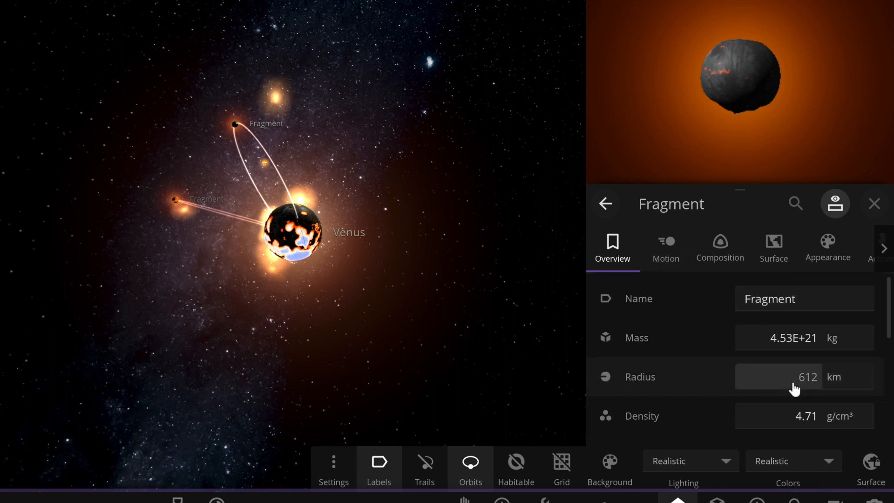
{"action": "scroll", "scroll_direction": "down", "scroll_amount": 3}
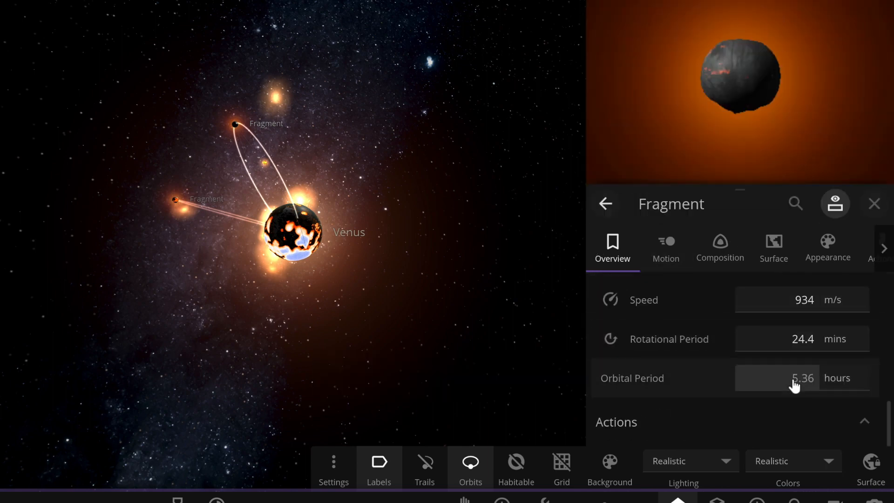
{"action": "scroll", "scroll_direction": "down", "scroll_amount": 3}
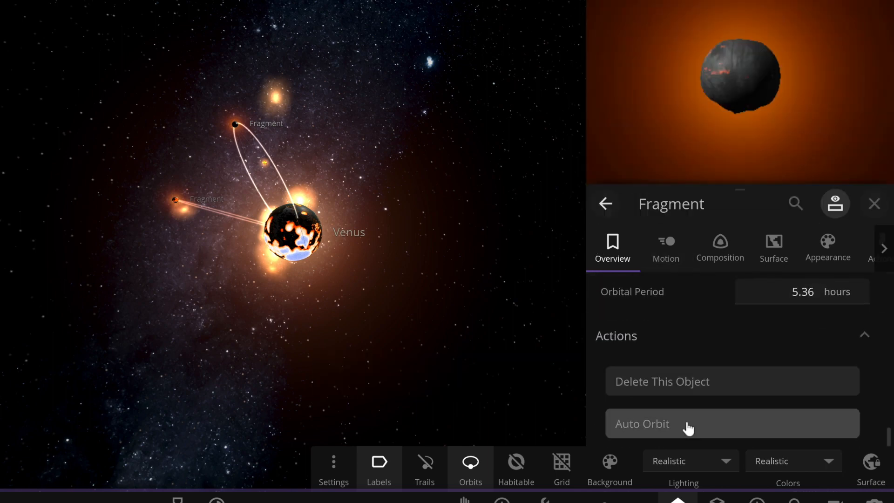
{"action": "left_click", "coordinate": [642, 424]}
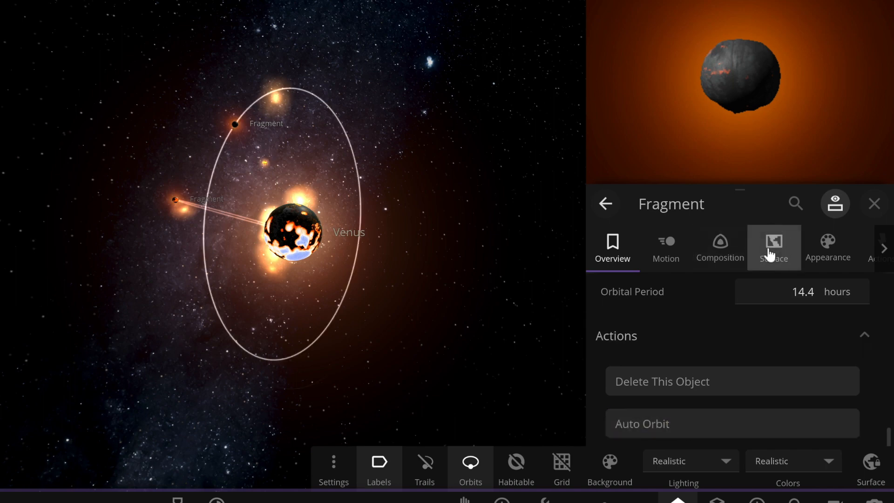
{"action": "left_click", "coordinate": [773, 249]}
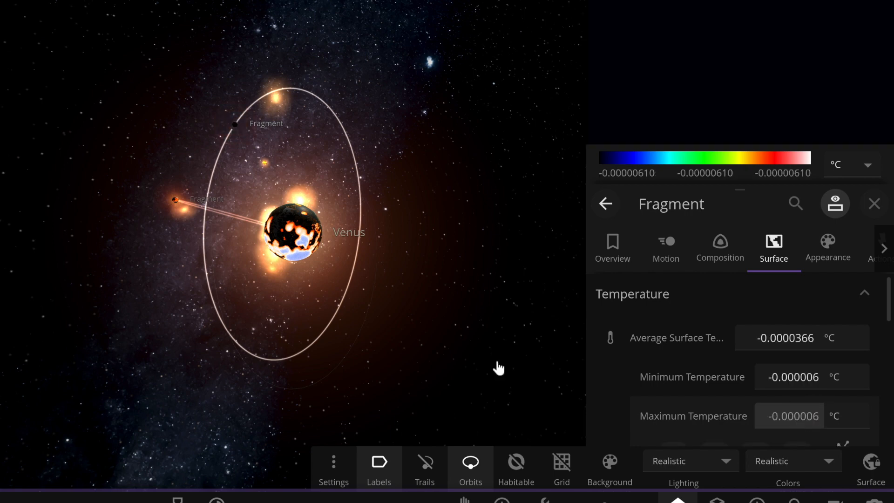
{"action": "mouse_move", "coordinate": [828, 245]}
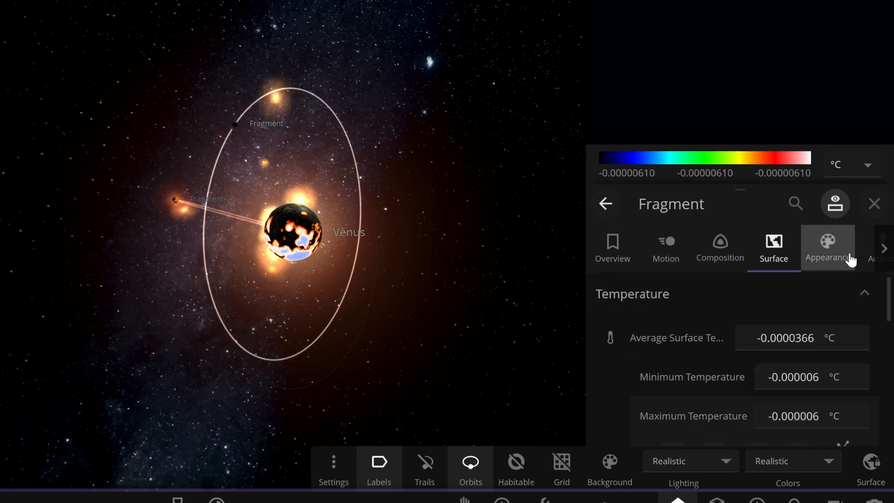
{"action": "mouse_move", "coordinate": [873, 204]}
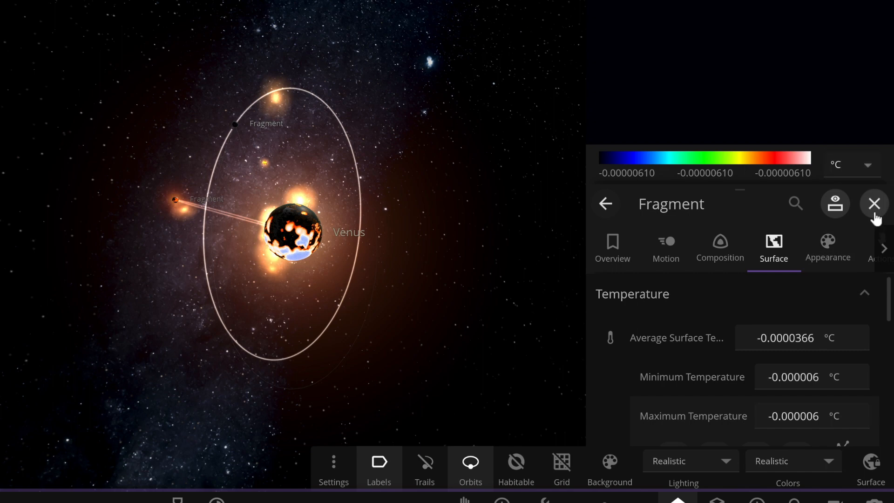
{"action": "left_click", "coordinate": [873, 203]}
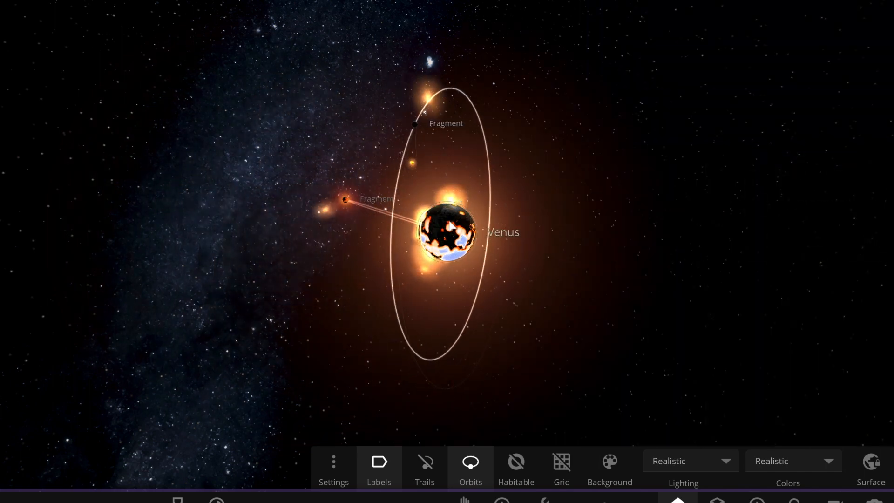
Step: Check Venus's surface temperatures in its details panel
{"action": "left_click", "coordinate": [447, 231]}
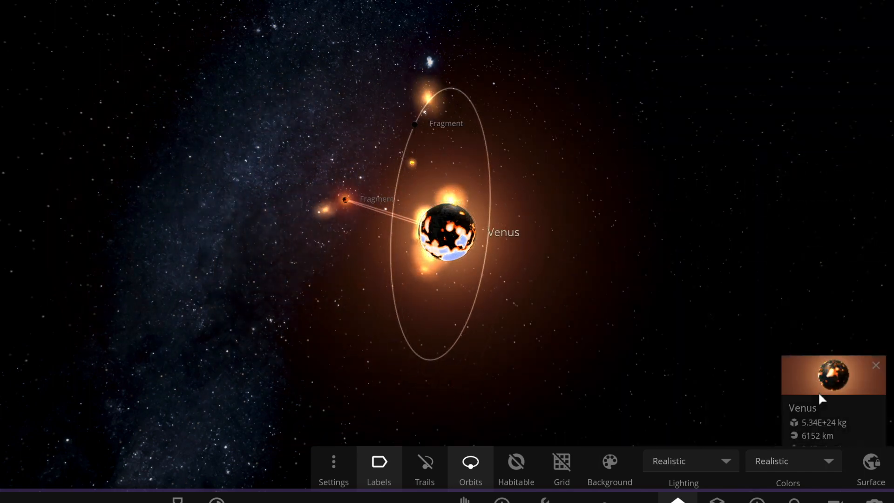
{"action": "left_click", "coordinate": [833, 375]}
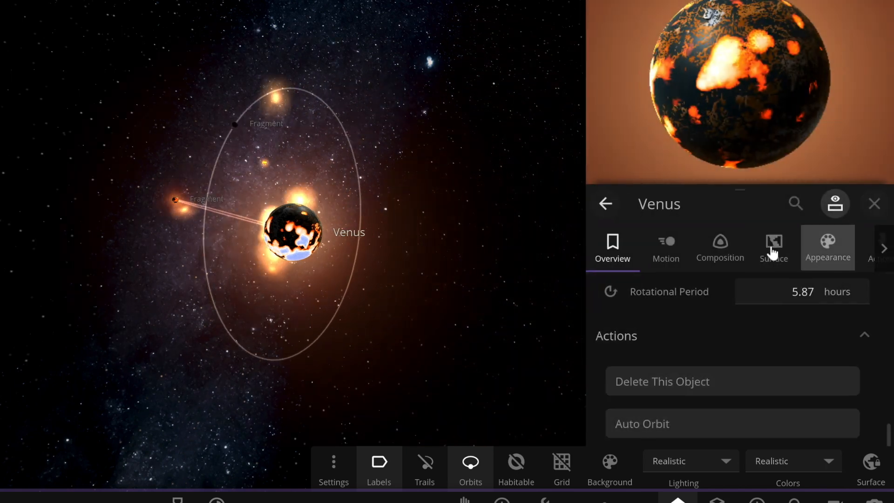
{"action": "left_click", "coordinate": [774, 249]}
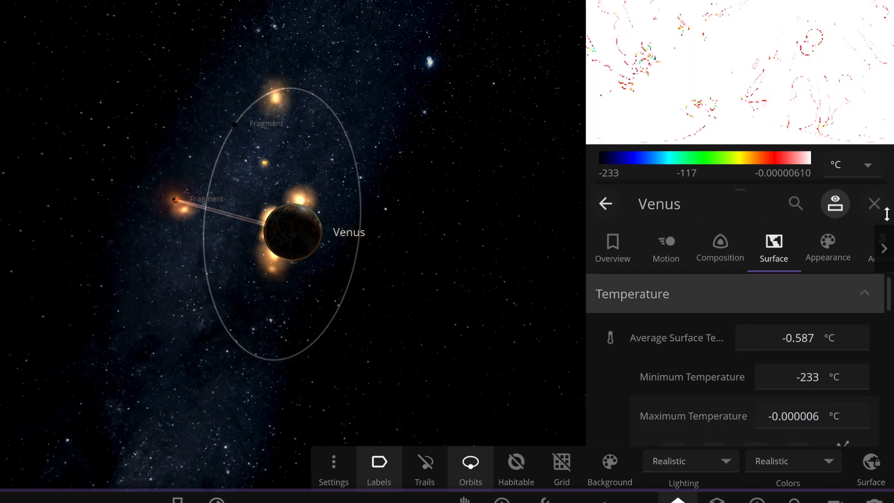
{"action": "left_click", "coordinate": [873, 204]}
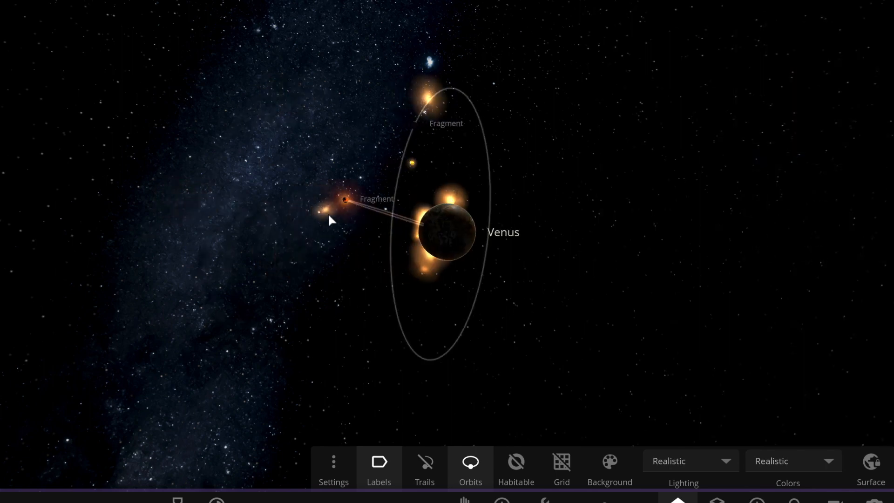
Step: Select the left Fragment and review its Actions in the details panel
{"action": "left_click", "coordinate": [345, 199]}
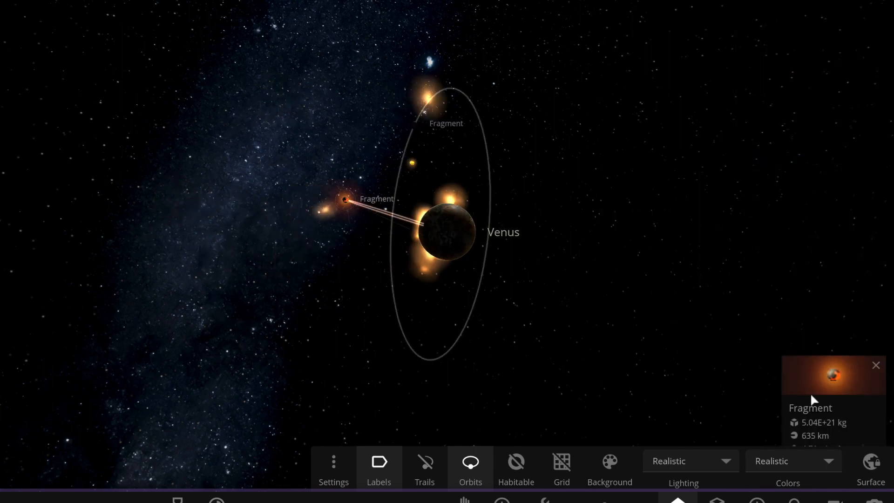
{"action": "left_click", "coordinate": [876, 365]}
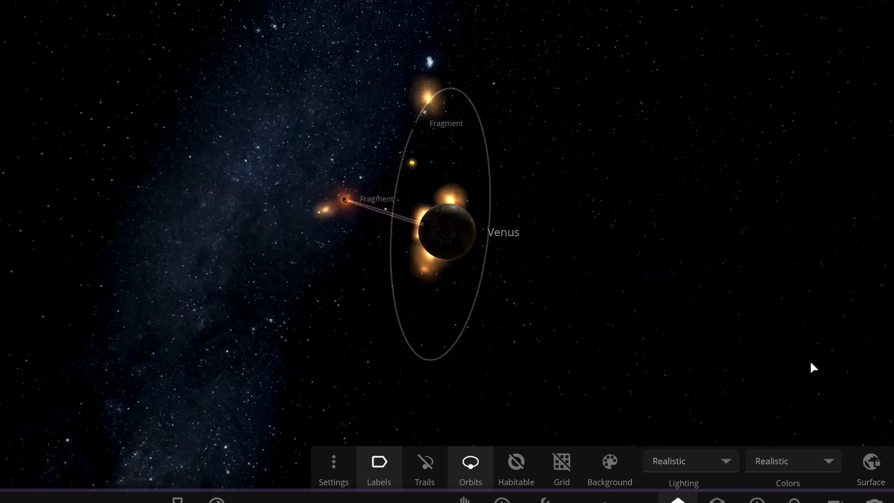
{"action": "left_click", "coordinate": [346, 200]}
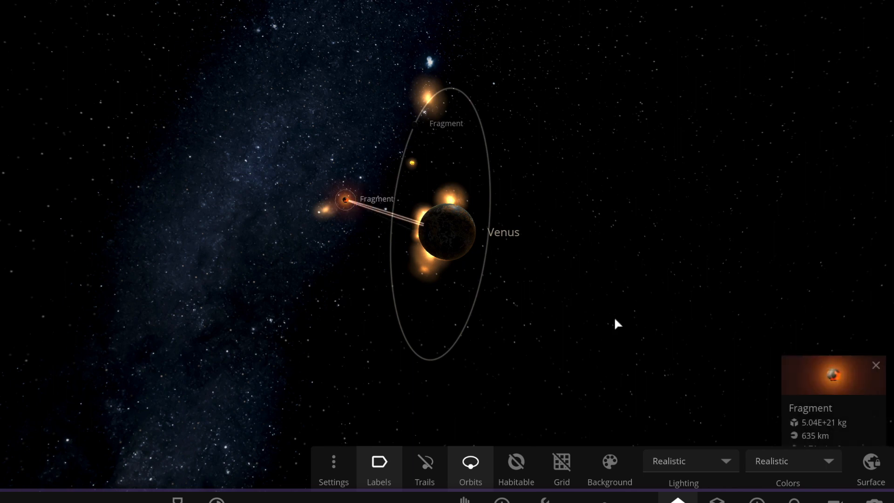
{"action": "left_click", "coordinate": [834, 375]}
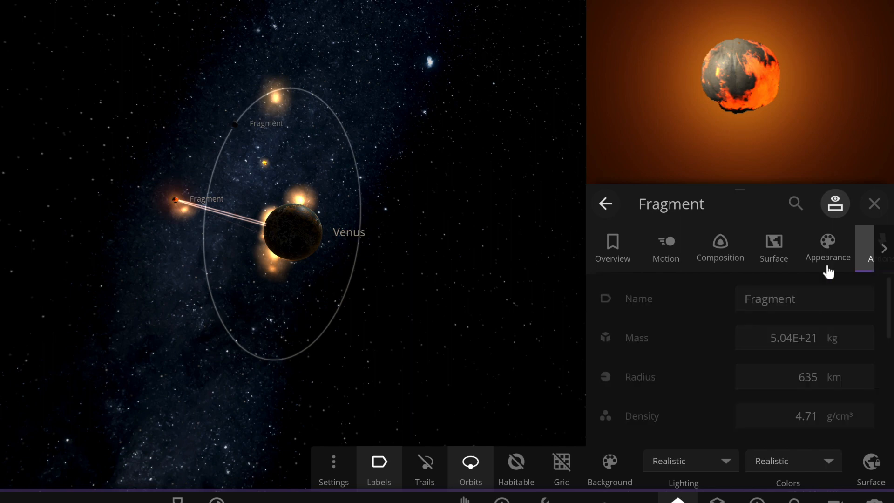
{"action": "left_click", "coordinate": [872, 249]}
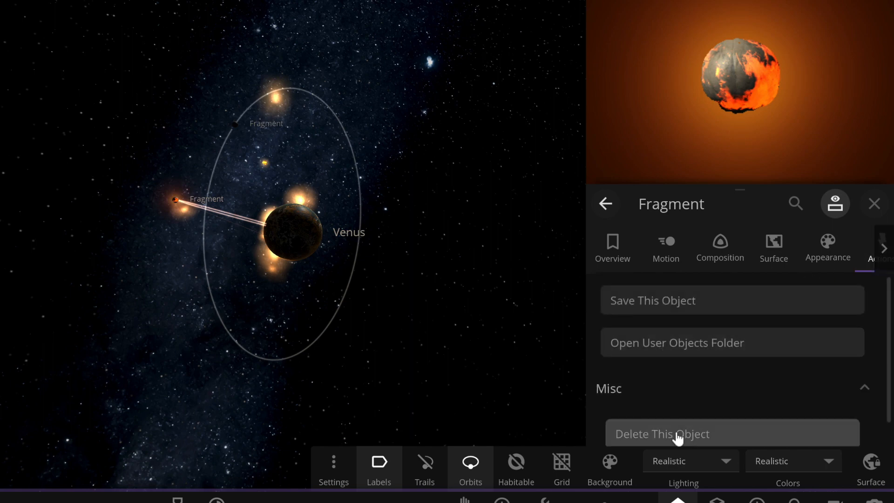
{"action": "scroll", "scroll_direction": "down", "scroll_amount": 3}
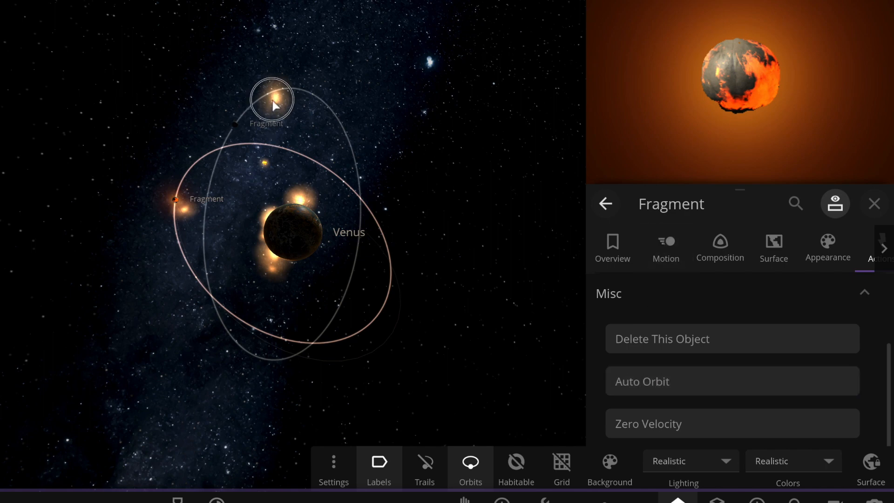
{"action": "left_click", "coordinate": [874, 203]}
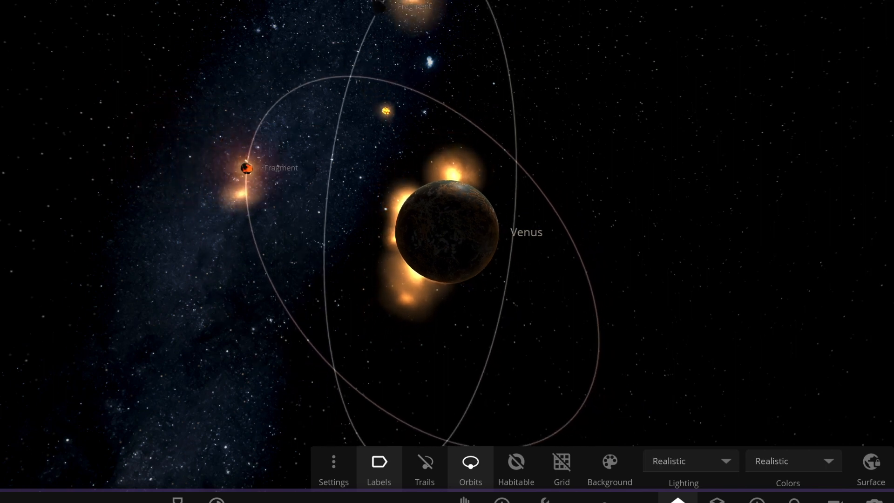
Step: Put a third fragment on a near-circular orbit around Venus, then close its panel
{"action": "key", "text": "space"}
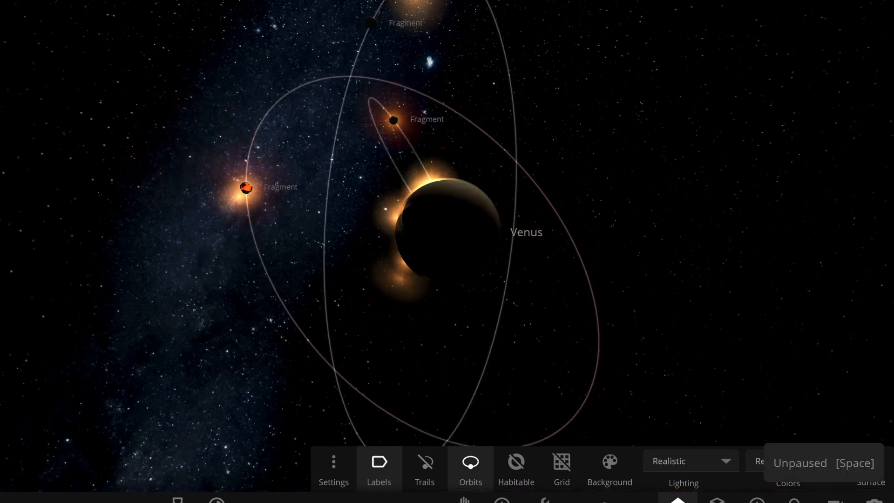
{"action": "key", "text": "space"}
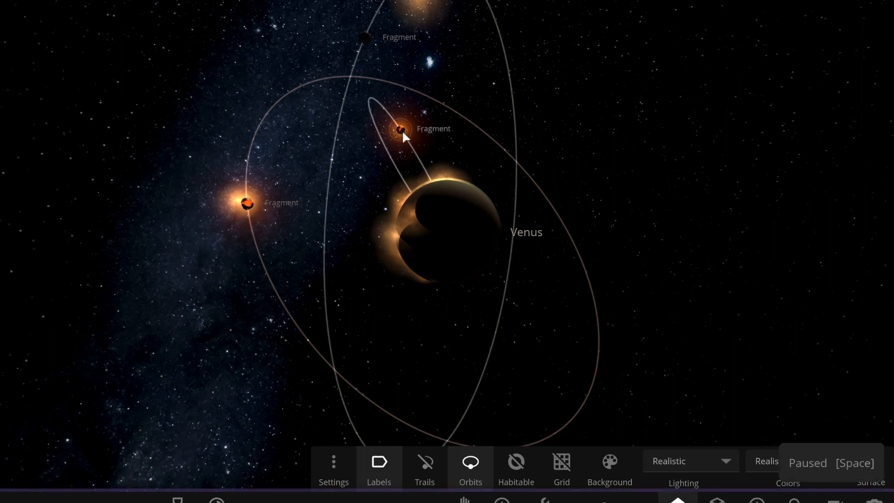
{"action": "left_click", "coordinate": [401, 129]}
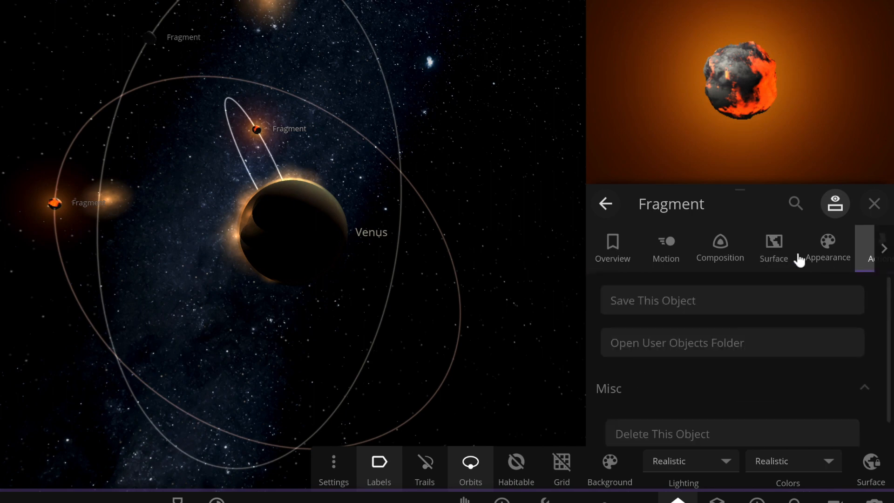
{"action": "scroll", "scroll_direction": "down", "scroll_amount": 3}
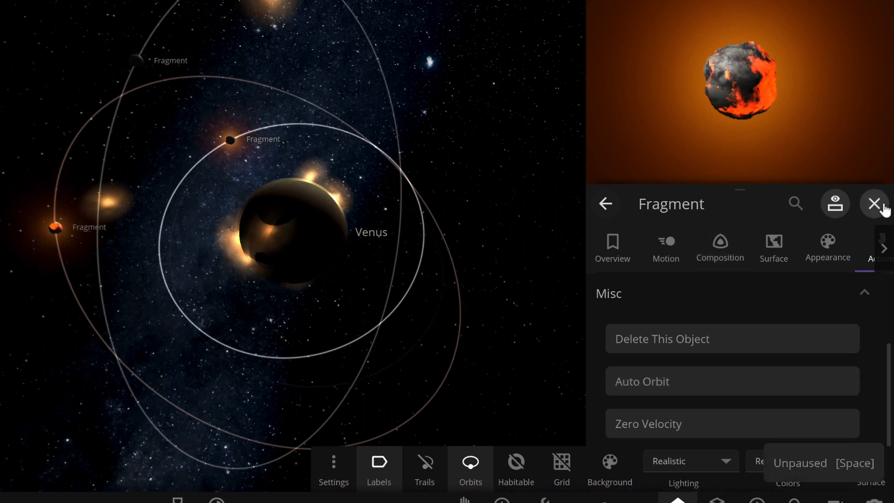
{"action": "left_click", "coordinate": [874, 203]}
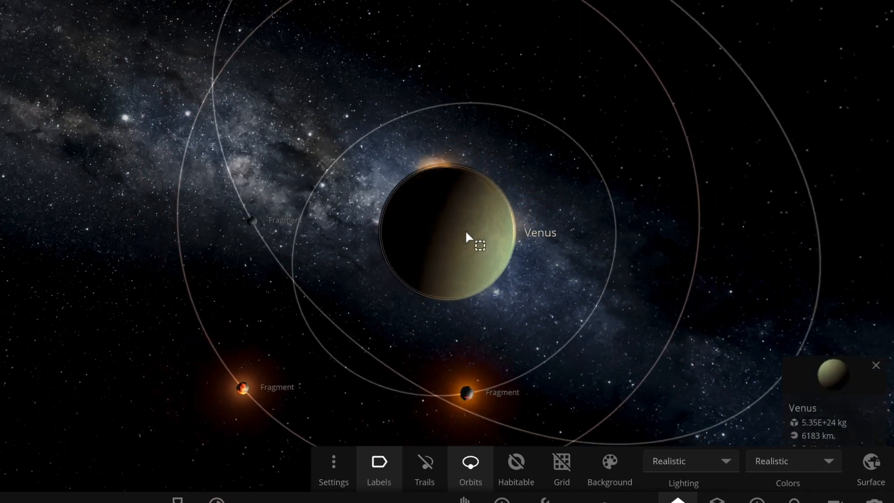
Step: Give Venus a custom white atmosphere colour and view its 17.8% iron, 82.2% silicate composition
{"action": "scroll", "scroll_direction": "down", "scroll_amount": 3}
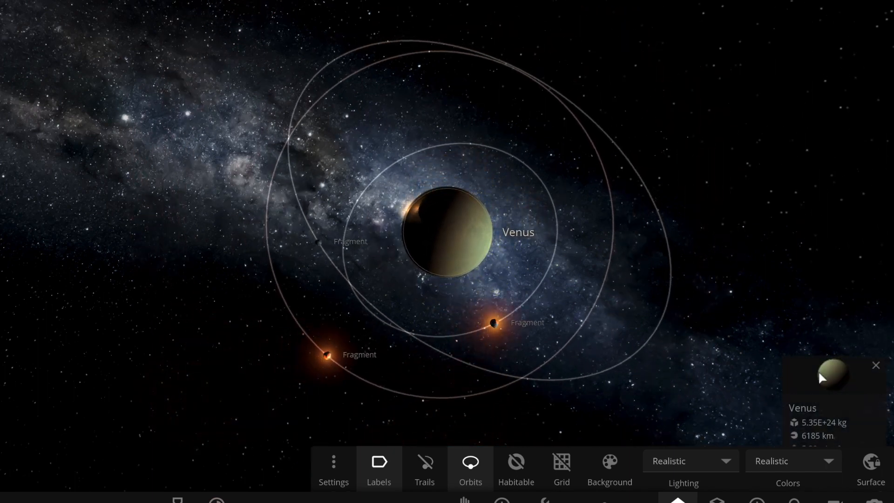
{"action": "left_click", "coordinate": [876, 365]}
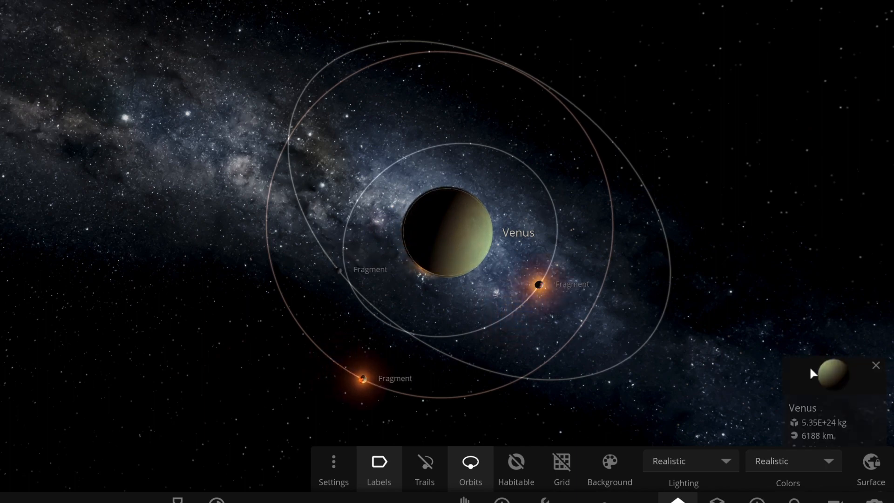
{"action": "left_click", "coordinate": [833, 374]}
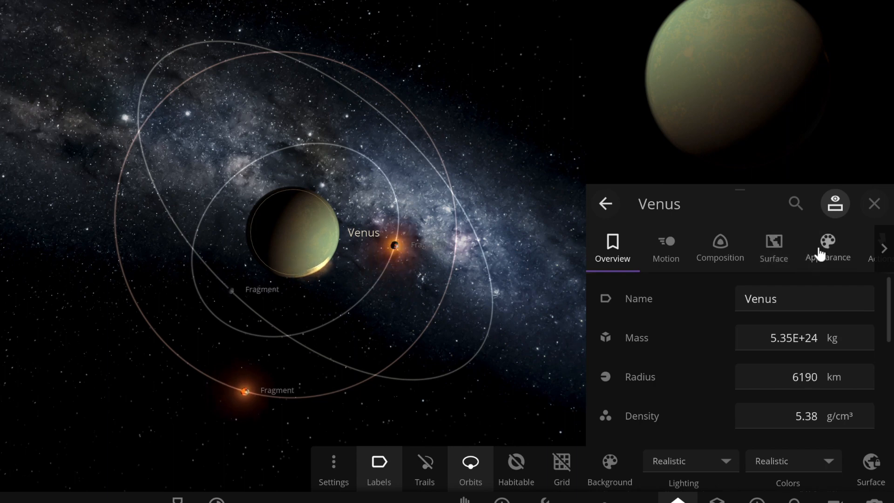
{"action": "left_click", "coordinate": [828, 249]}
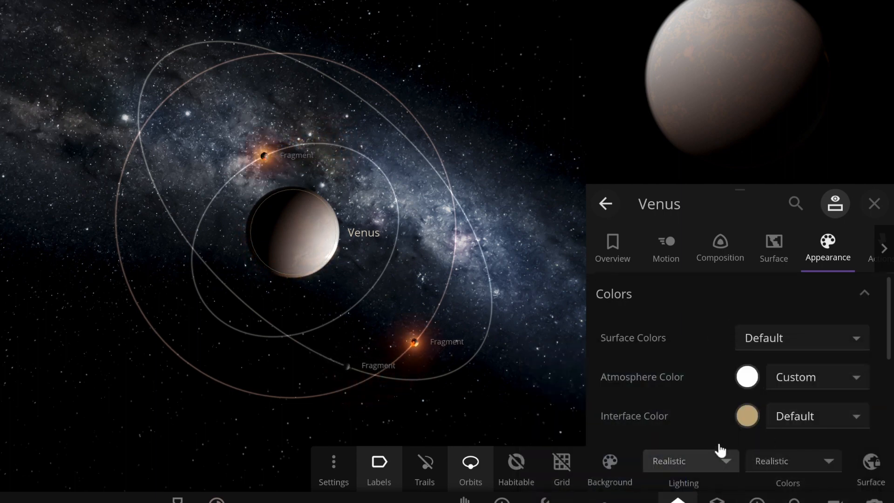
{"action": "left_click", "coordinate": [719, 247]}
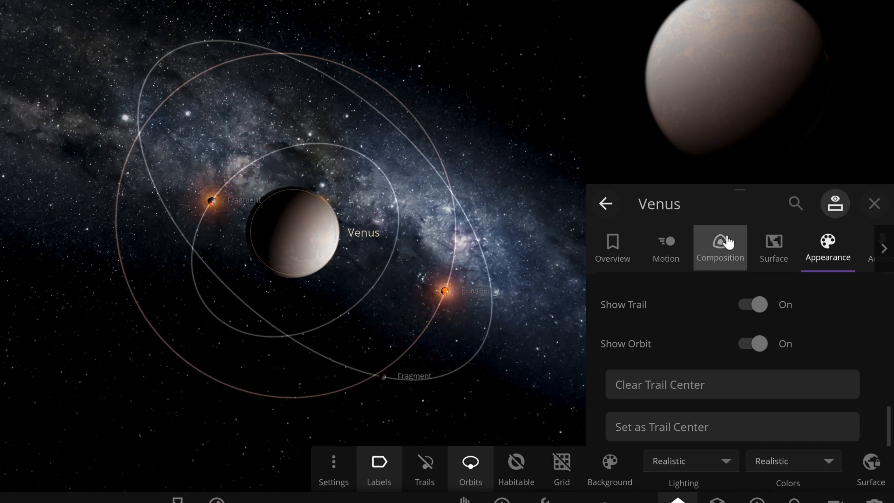
{"action": "mouse_move", "coordinate": [719, 249]}
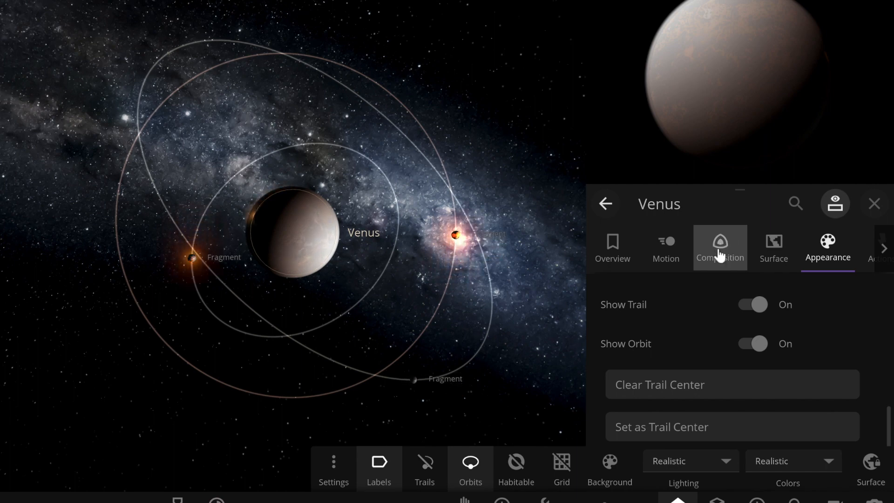
{"action": "left_click", "coordinate": [719, 248]}
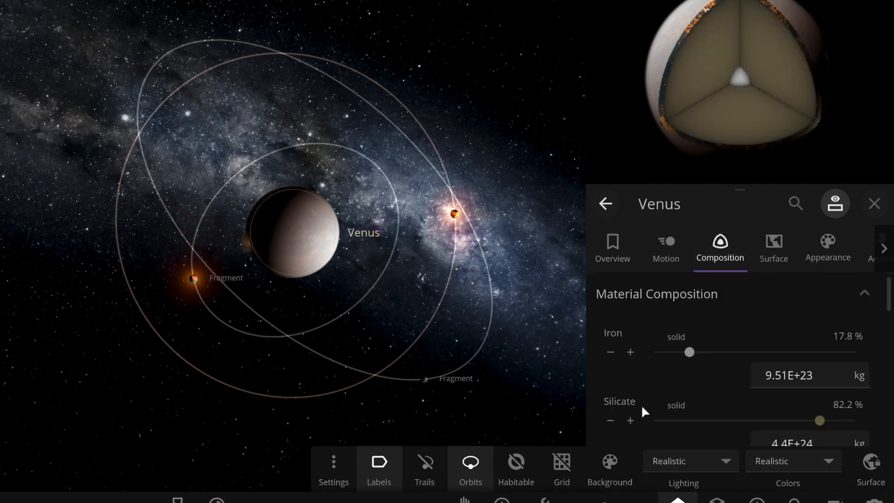
Step: Enter 1 for Venus's magnetic field strength (1.00 Gauss) and view its surface temperatures
{"action": "scroll", "scroll_direction": "down", "scroll_amount": 3}
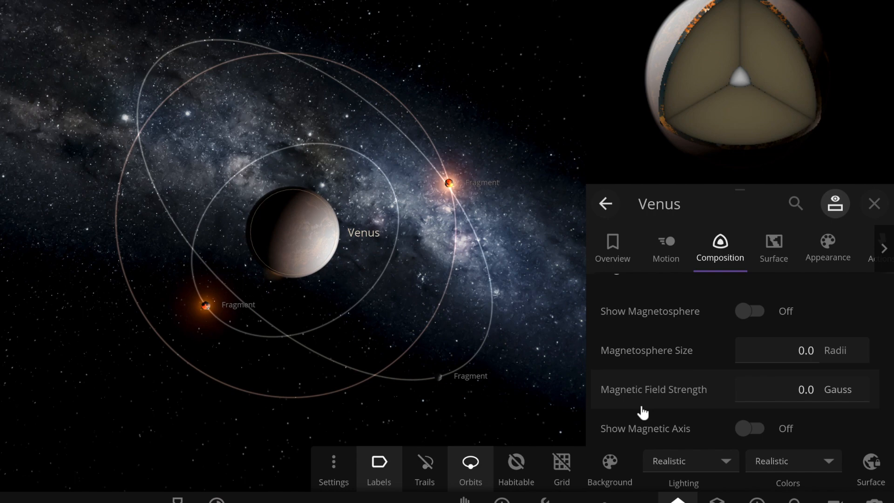
{"action": "mouse_move", "coordinate": [753, 332]}
{"action": "type", "text": "1"}
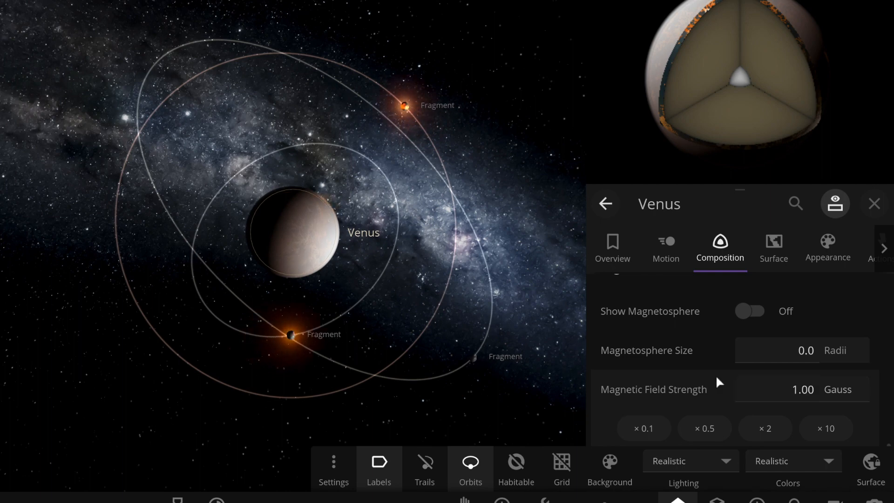
{"action": "scroll", "scroll_direction": "down", "scroll_amount": 3}
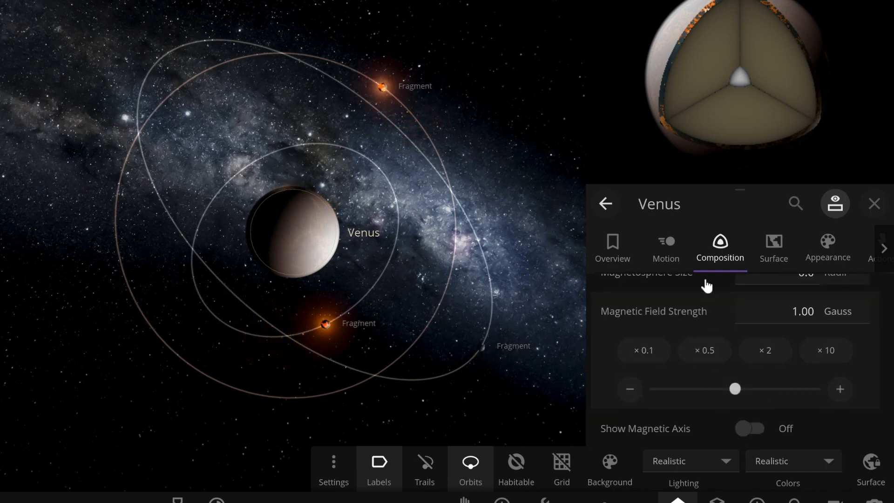
{"action": "left_click", "coordinate": [666, 247]}
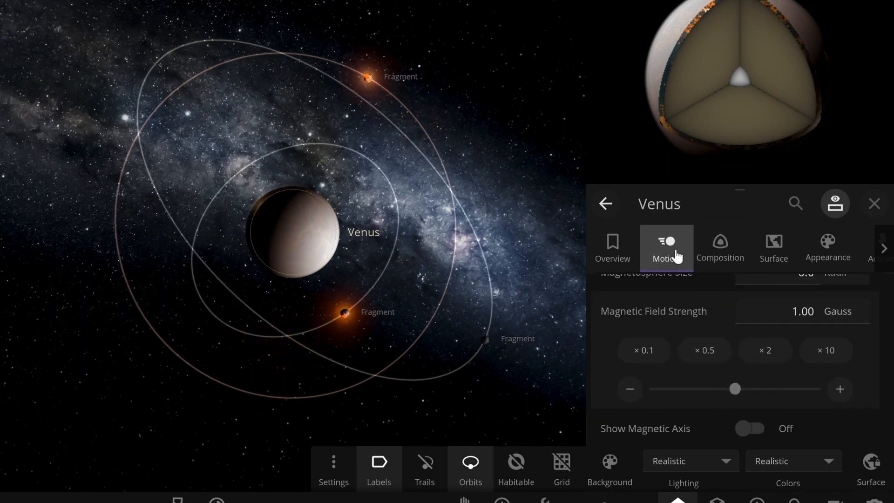
{"action": "left_click", "coordinate": [774, 248]}
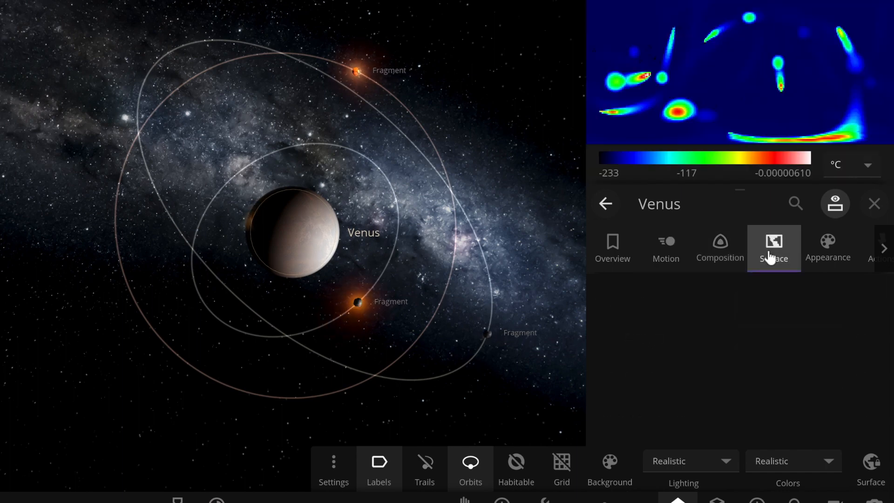
Step: Set Venus's atmosphere mass to 1 Earth and display surface pressure in atm
{"action": "left_click", "coordinate": [774, 248]}
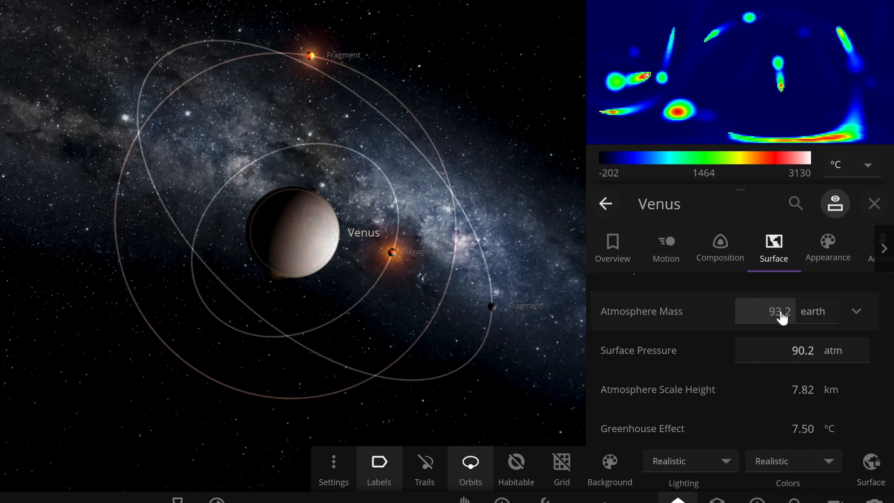
{"action": "left_click", "coordinate": [779, 311]}
{"action": "type", "text": "1"}
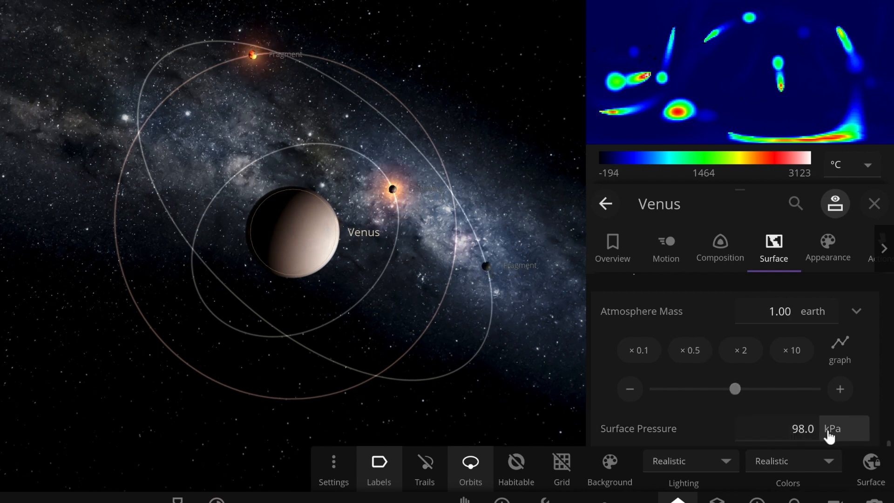
{"action": "left_click", "coordinate": [833, 428]}
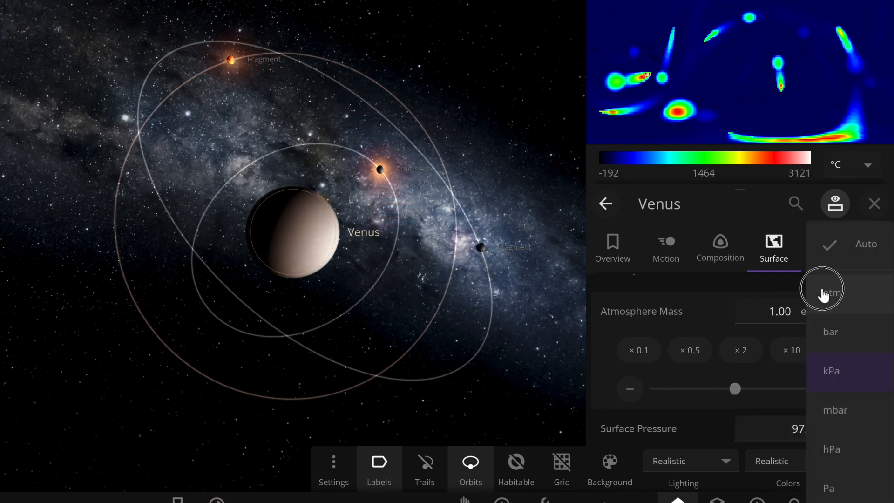
{"action": "left_click", "coordinate": [823, 292]}
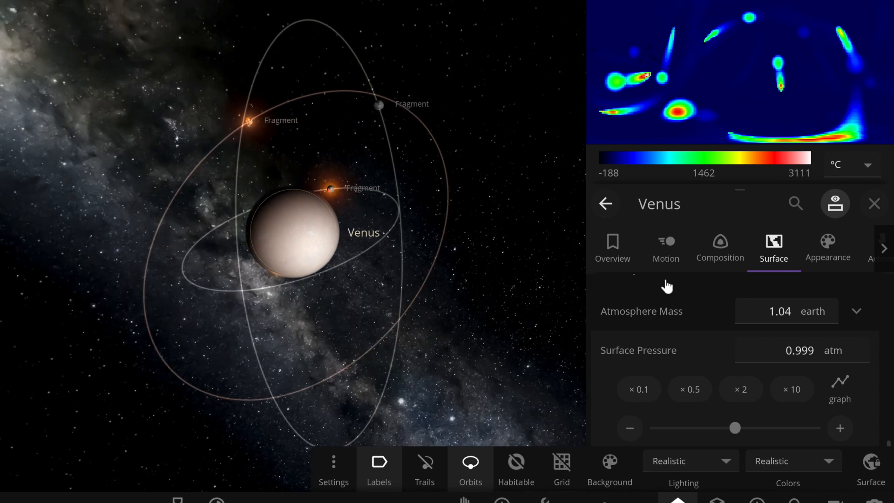
{"action": "left_click", "coordinate": [827, 248]}
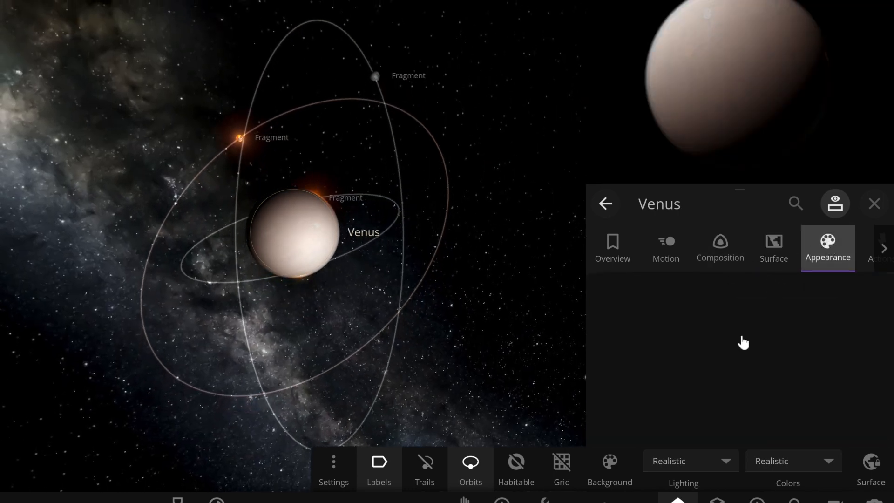
Step: Reset Venus's atmosphere colour to Default and switch Show Atmosphere off
{"action": "left_click", "coordinate": [828, 248]}
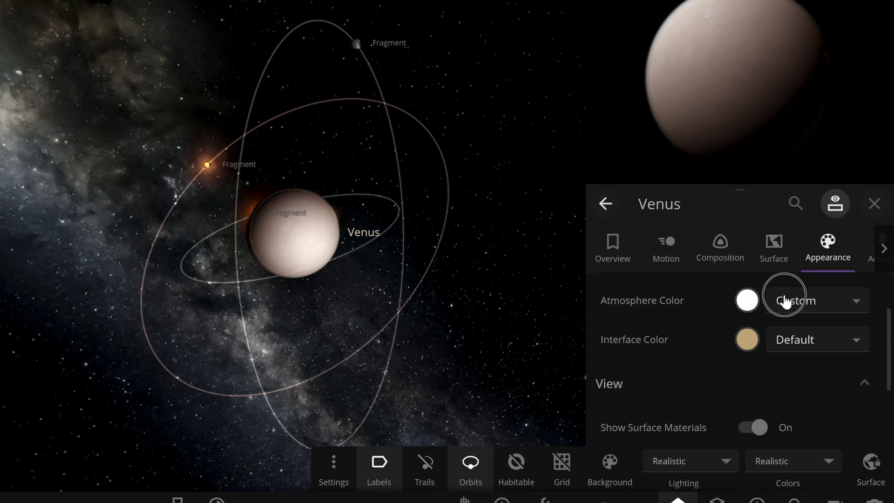
{"action": "left_click", "coordinate": [815, 300]}
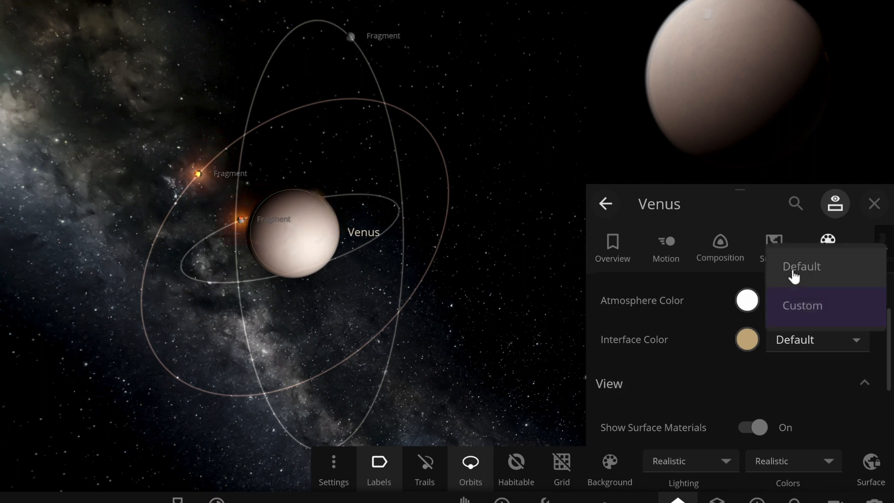
{"action": "left_click", "coordinate": [800, 267]}
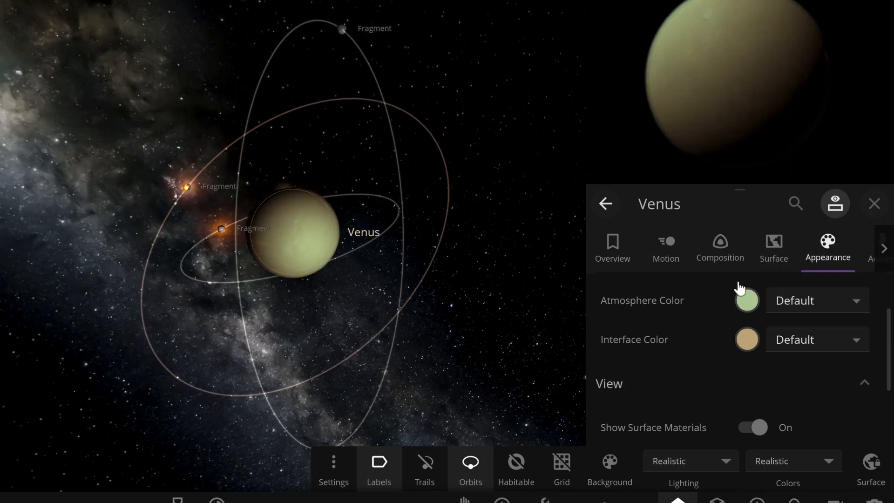
{"action": "left_click", "coordinate": [746, 300]}
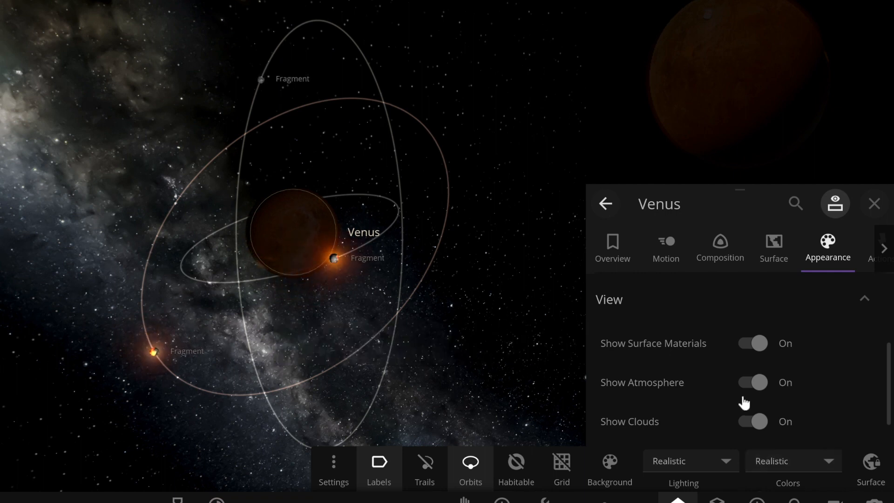
{"action": "left_click", "coordinate": [751, 382]}
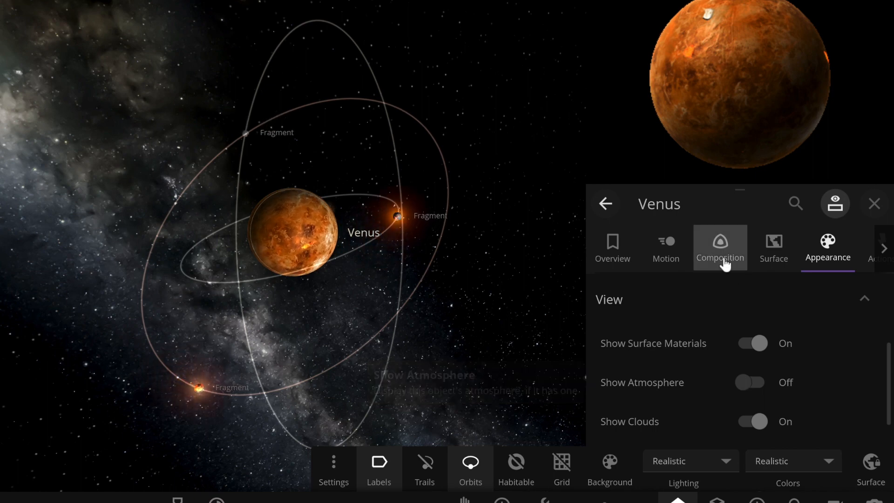
{"action": "left_click", "coordinate": [719, 249]}
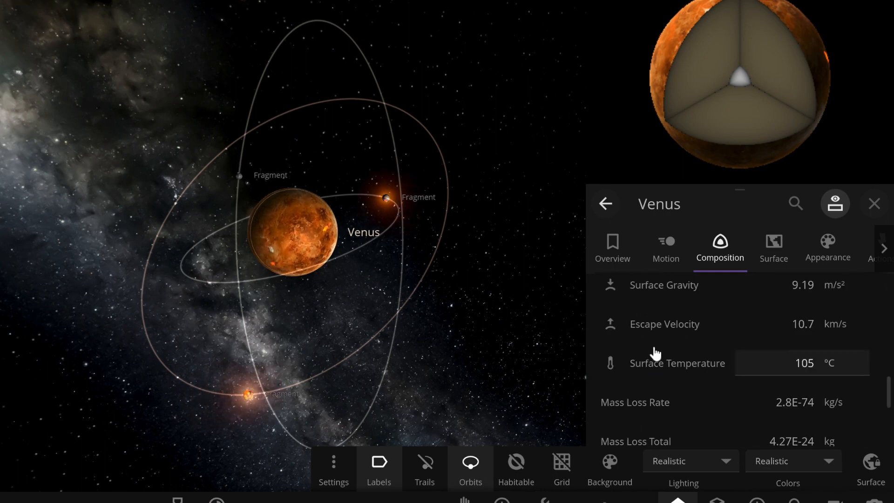
Step: Press the Water + button six times to add water to Venus
{"action": "scroll", "scroll_direction": "up", "scroll_amount": 3}
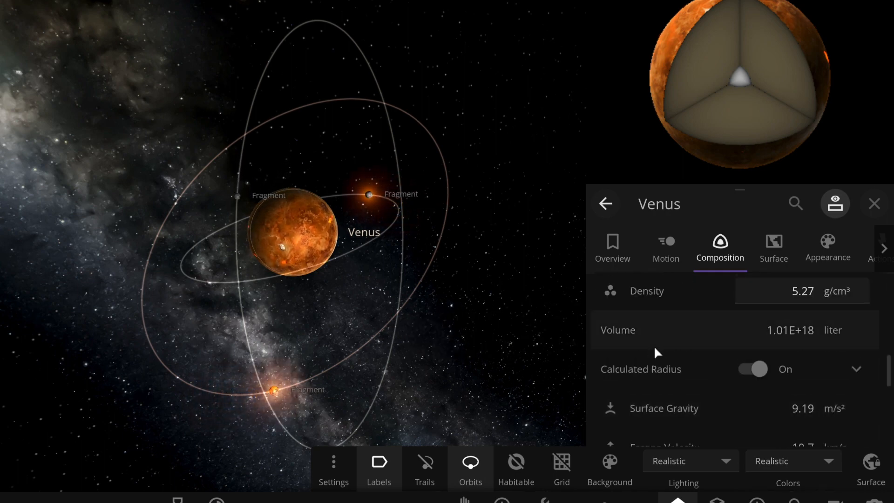
{"action": "scroll", "scroll_direction": "down", "scroll_amount": 3}
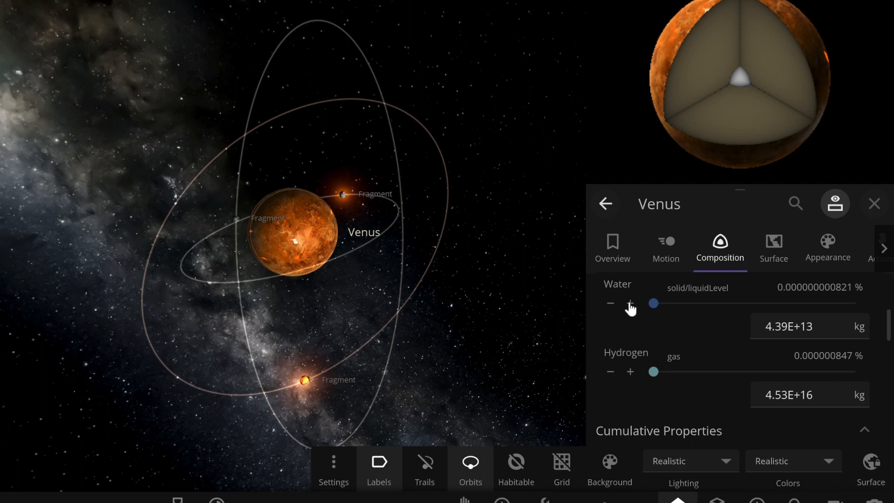
{"action": "left_click", "coordinate": [630, 303]}
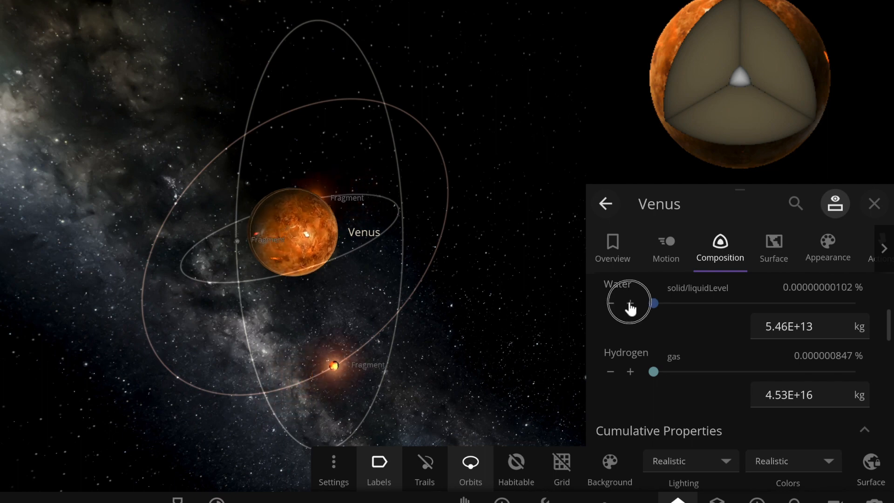
{"action": "left_click", "coordinate": [630, 303]}
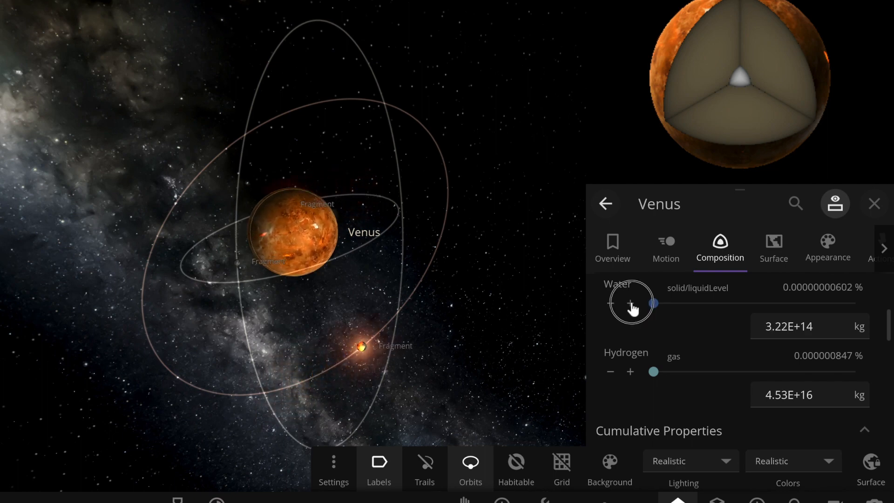
{"action": "left_click", "coordinate": [630, 302]}
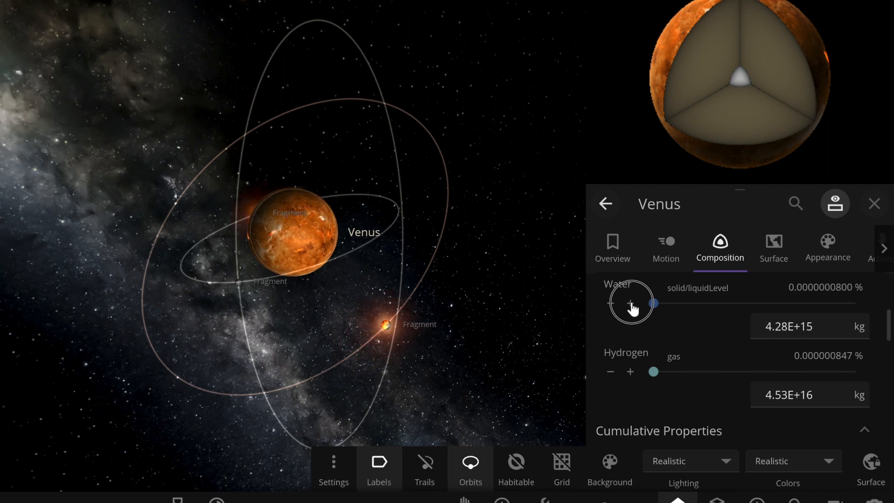
{"action": "left_click", "coordinate": [630, 302]}
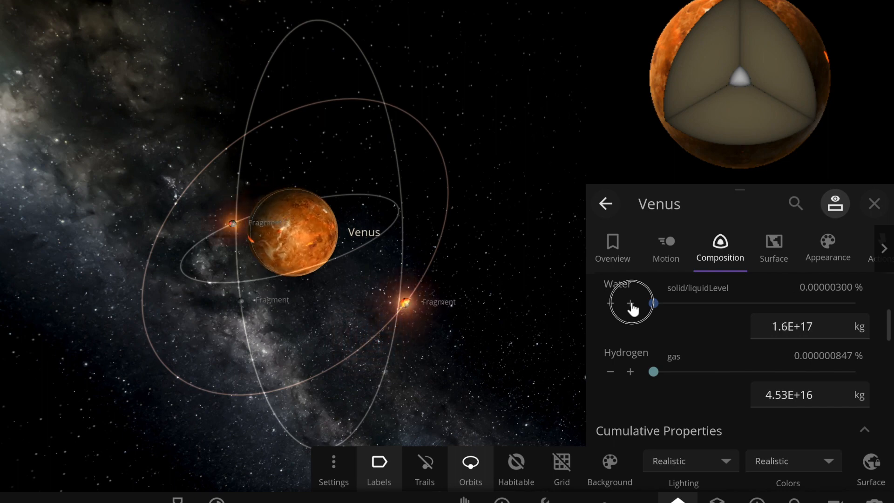
{"action": "left_click", "coordinate": [629, 303]}
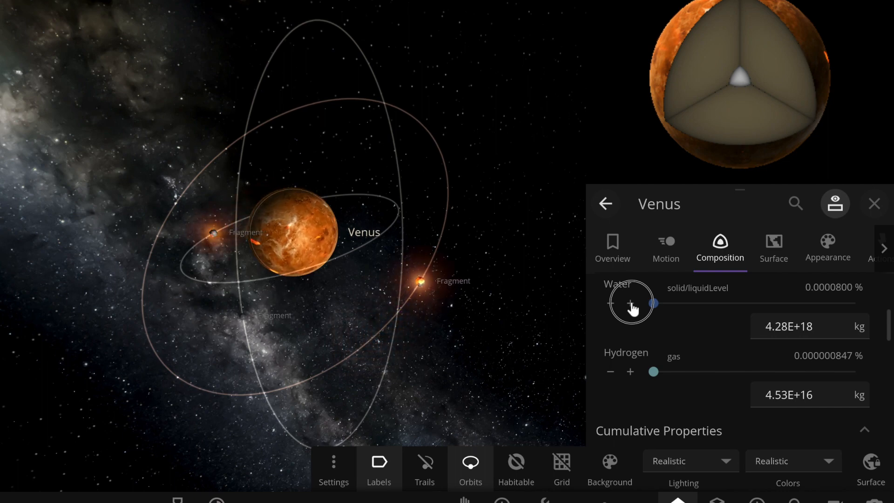
{"action": "left_click", "coordinate": [630, 303]}
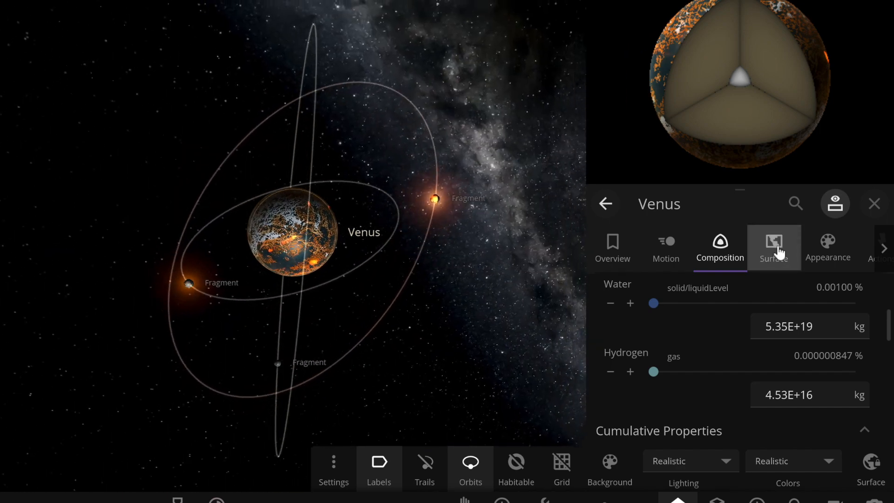
Step: Set Venus's minimum surface temperature to 0 °C, cooling the maximum to 20.8 °C
{"action": "left_click", "coordinate": [774, 247]}
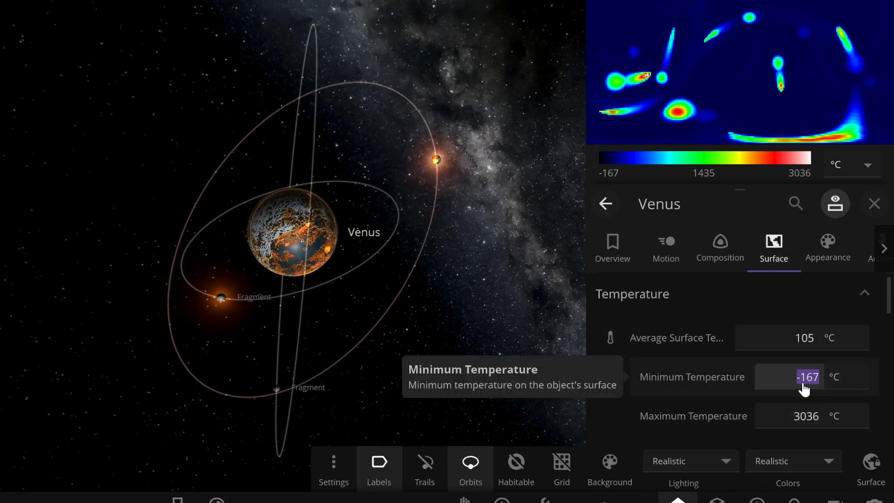
{"action": "left_click", "coordinate": [806, 376]}
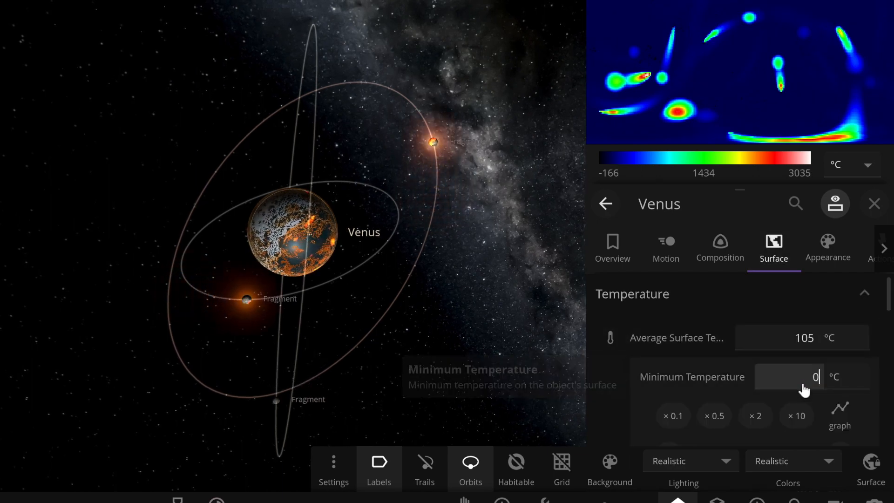
{"action": "scroll", "scroll_direction": "down", "scroll_amount": 3}
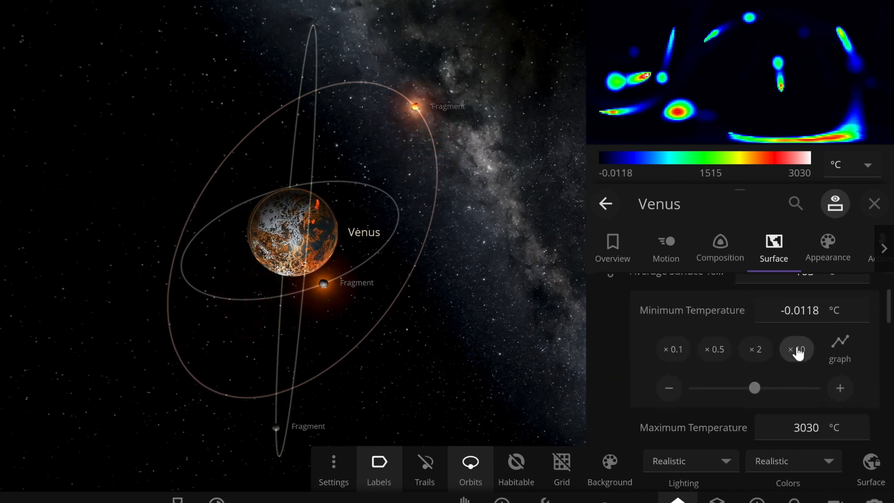
{"action": "double_click", "coordinate": [806, 427]}
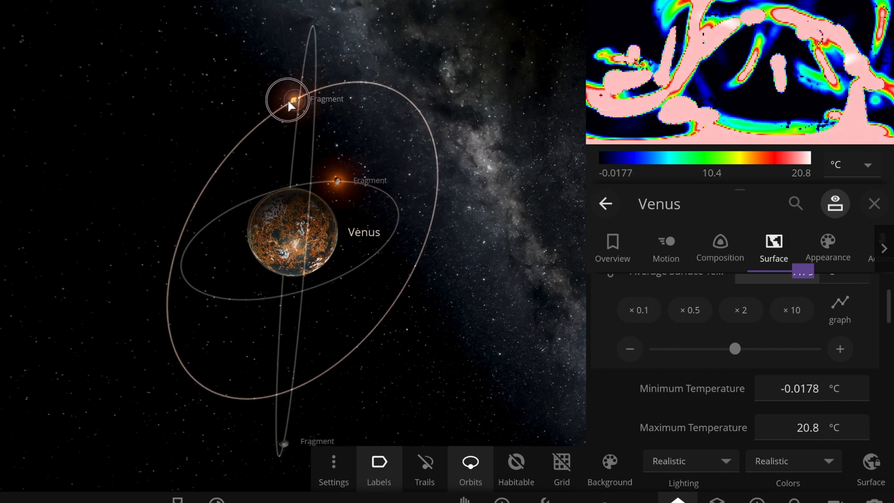
Step: Inspect one of the three orbiting fragments, then close its properties
{"action": "left_click", "coordinate": [288, 98]}
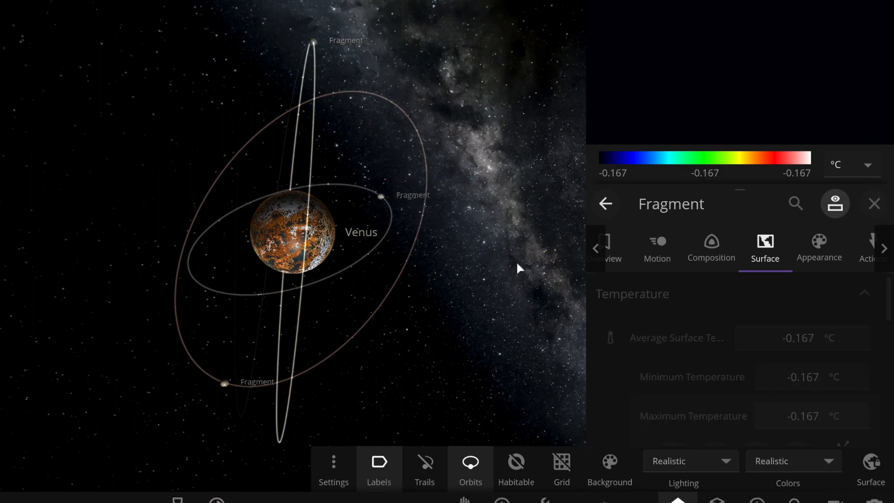
{"action": "left_click", "coordinate": [874, 203]}
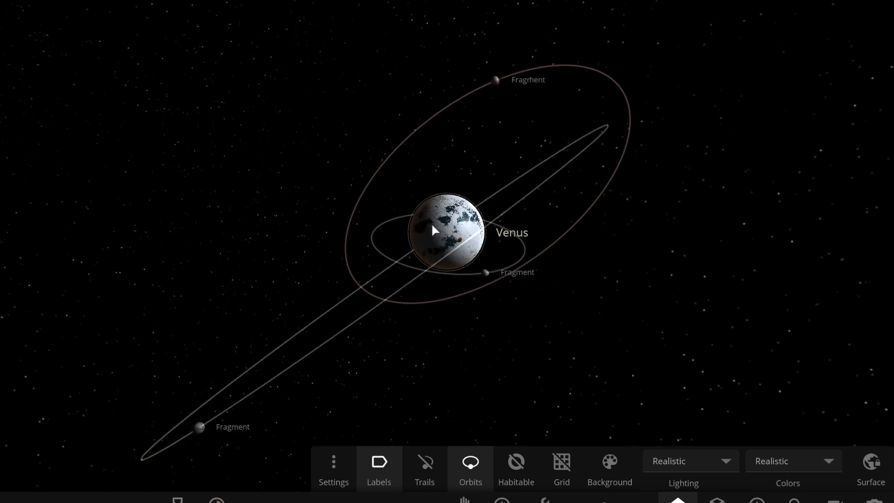
Step: Delete the inner-orbit fragment, zoom out, and pause the simulation
{"action": "left_click", "coordinate": [445, 232]}
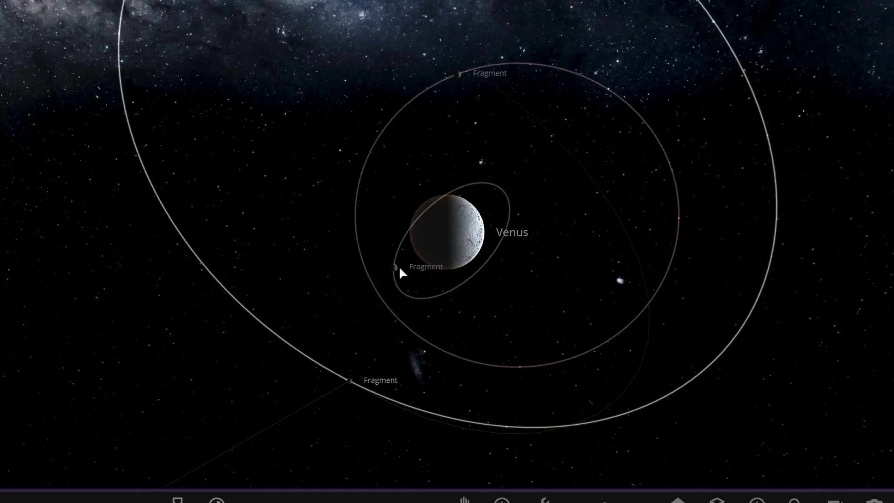
{"action": "left_click", "coordinate": [396, 267]}
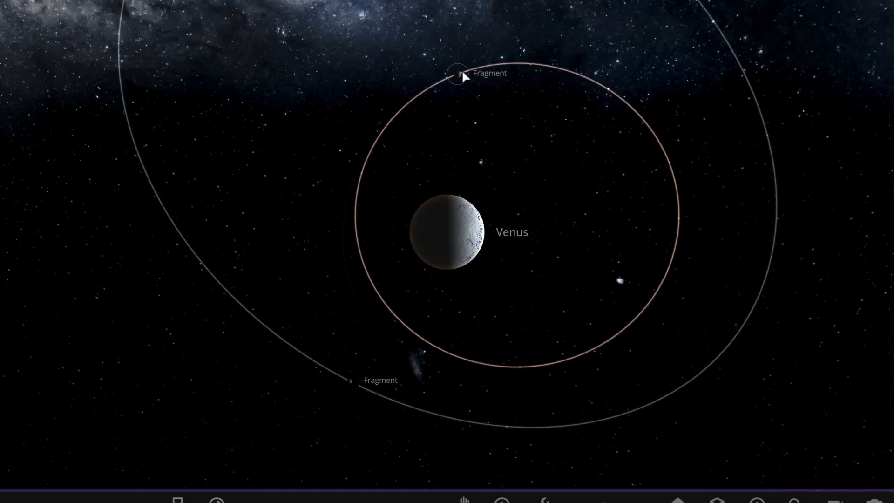
{"action": "key", "text": "space"}
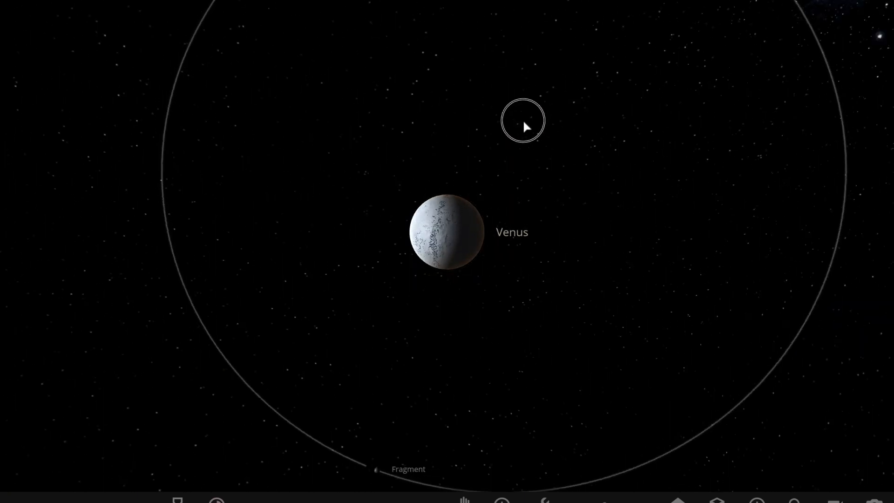
{"action": "scroll", "scroll_direction": "down", "scroll_amount": 3}
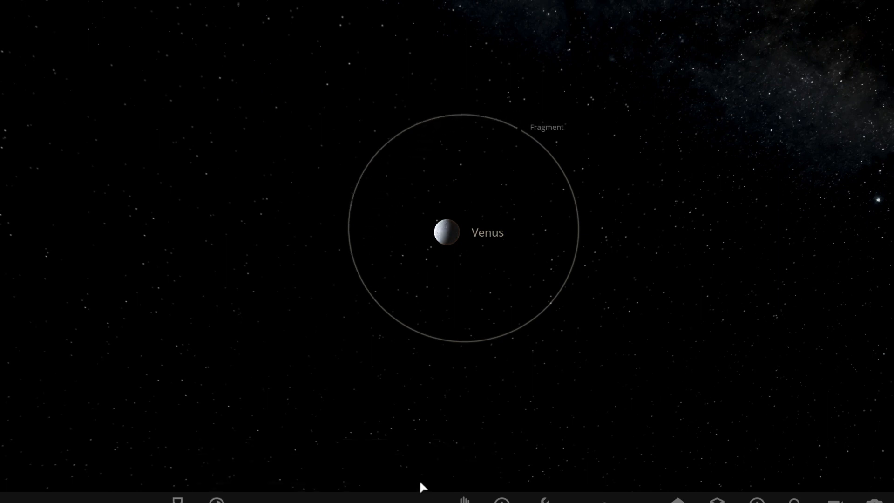
{"action": "key", "text": "space"}
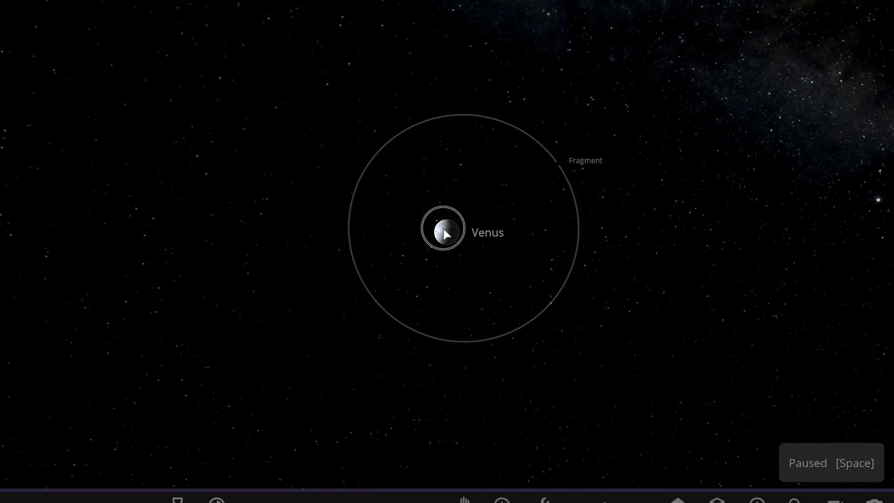
Step: Enter 'earth(kinda)' as Venus's name in Overview, then close the properties panel
{"action": "left_click", "coordinate": [444, 232]}
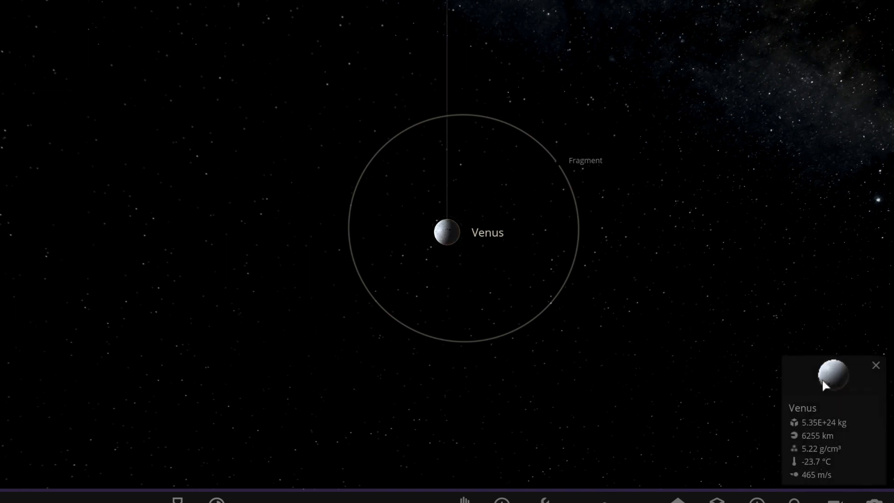
{"action": "left_click", "coordinate": [833, 377]}
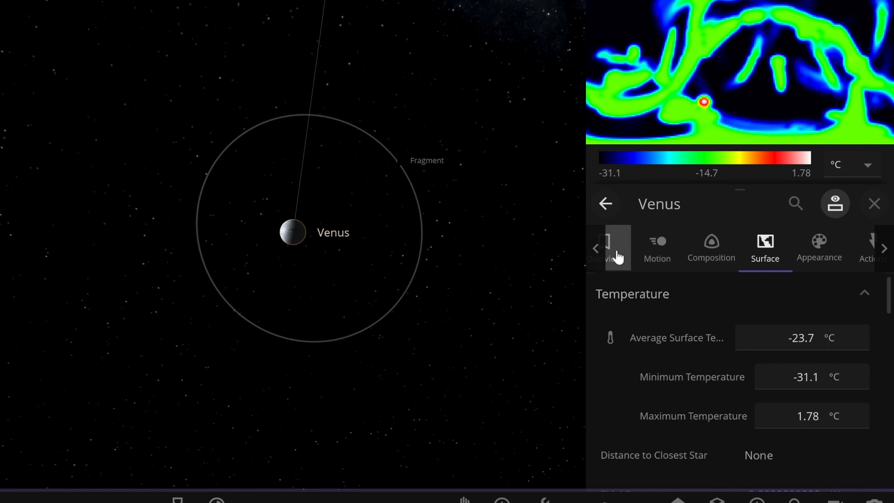
{"action": "left_click", "coordinate": [612, 248]}
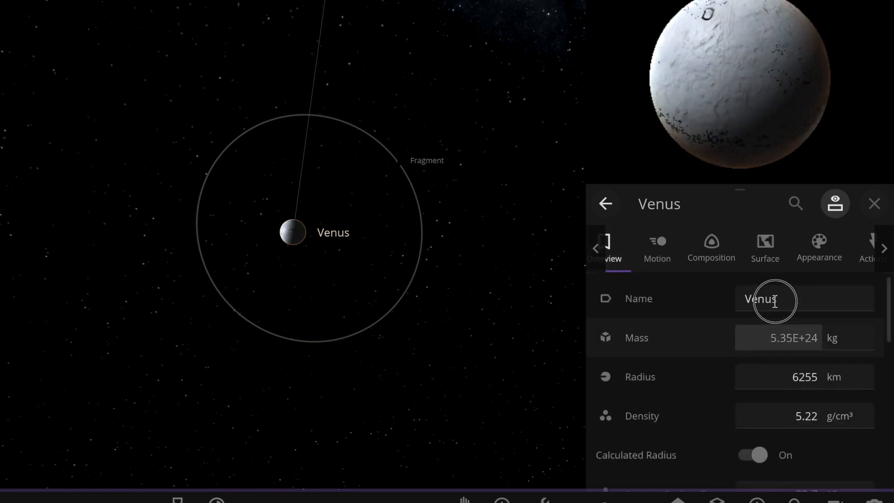
{"action": "type", "text": "ear"}
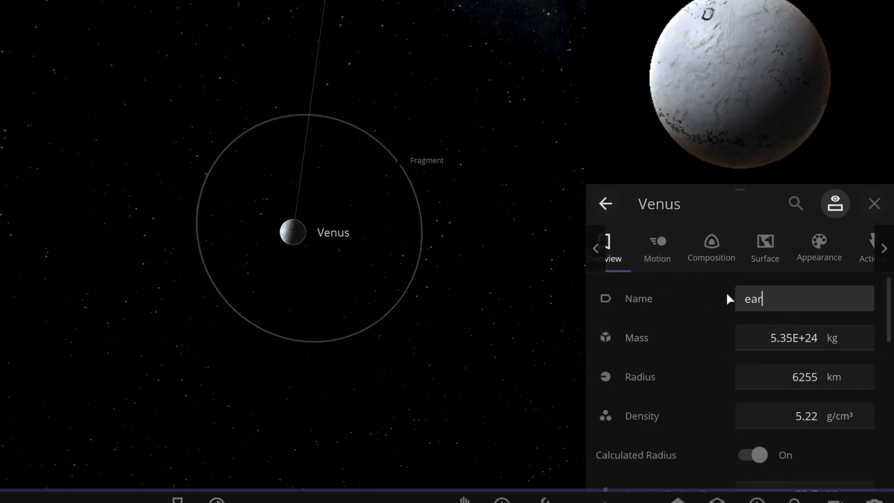
{"action": "type", "text": "th("}
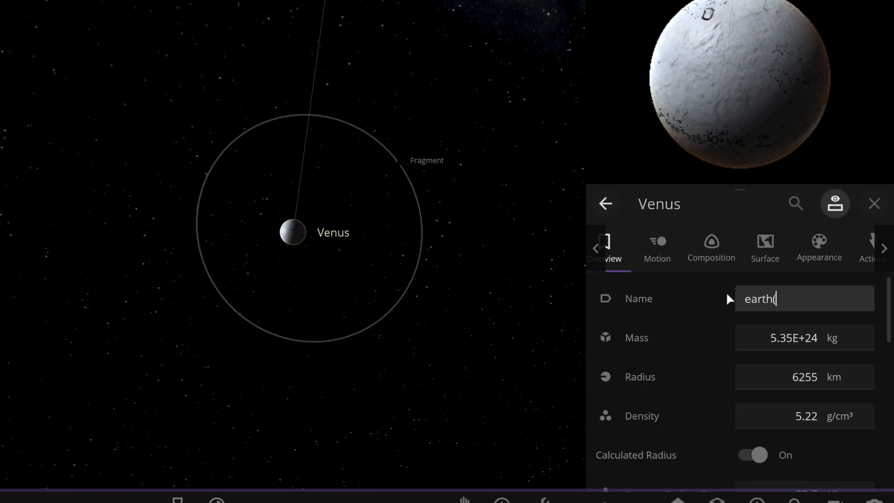
{"action": "type", "text": "kinda"}
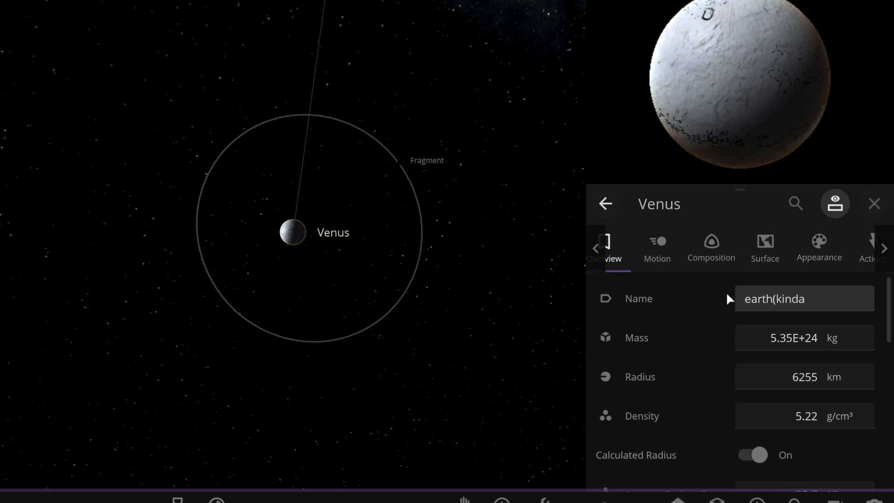
{"action": "key", "text": "Return"}
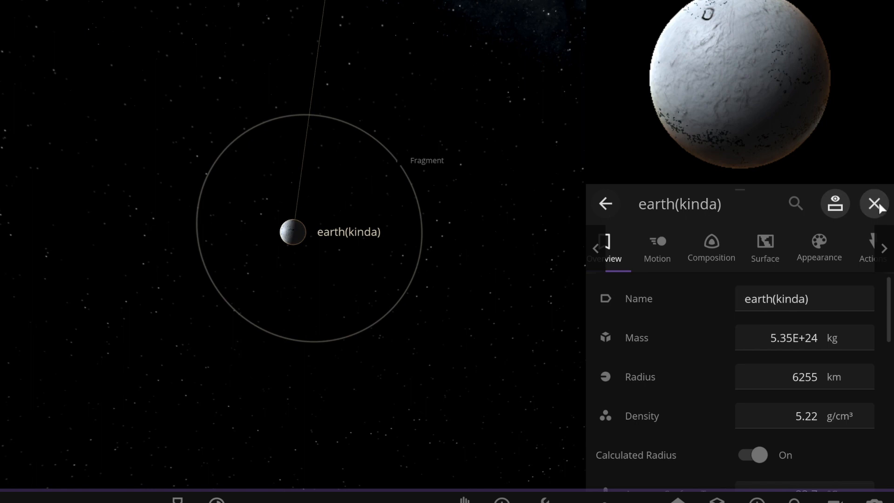
{"action": "left_click", "coordinate": [874, 203]}
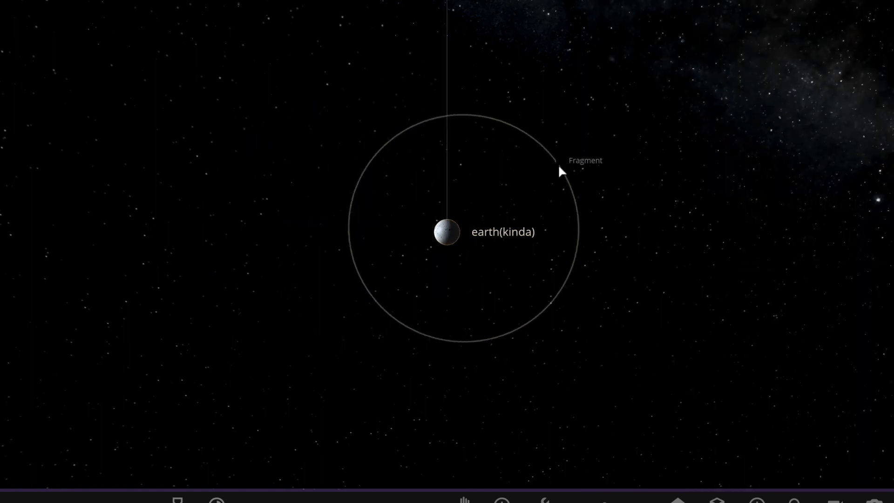
Step: Rename the remaining fragment to 'moon', with mass in Moon units and radius at 1.00 moon
{"action": "left_click", "coordinate": [556, 161]}
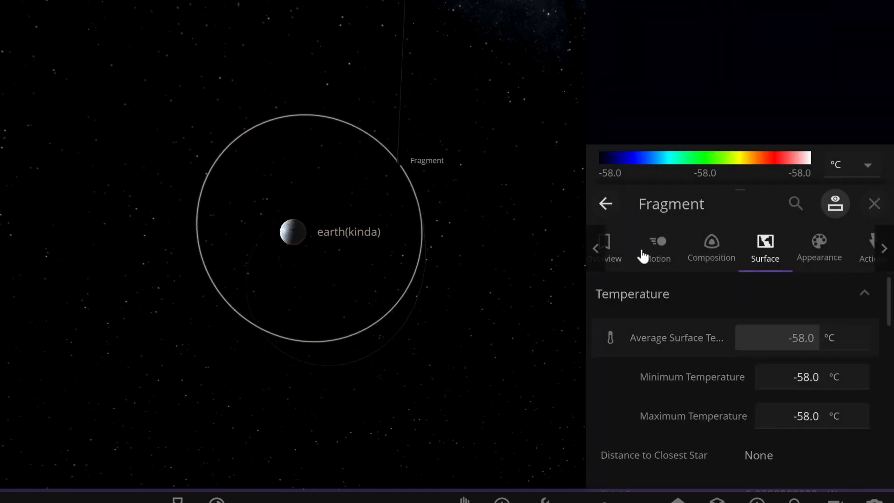
{"action": "left_click", "coordinate": [605, 249]}
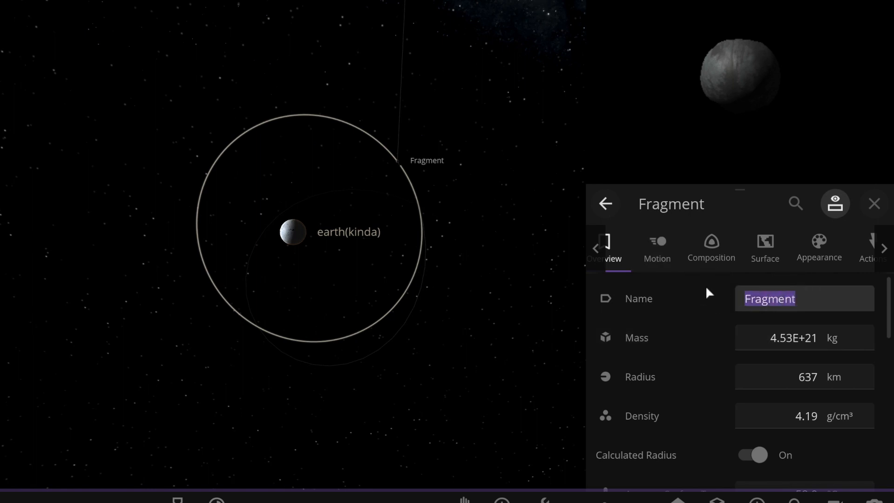
{"action": "type", "text": "moon"}
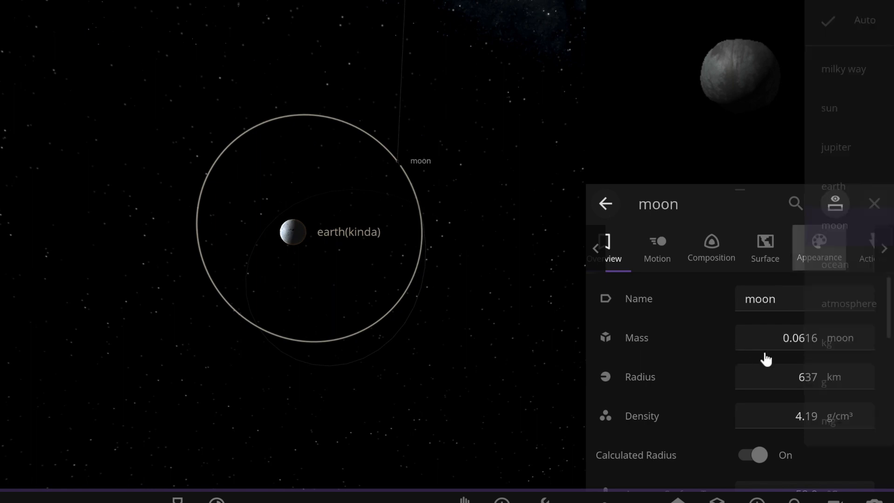
{"action": "left_click", "coordinate": [798, 338]}
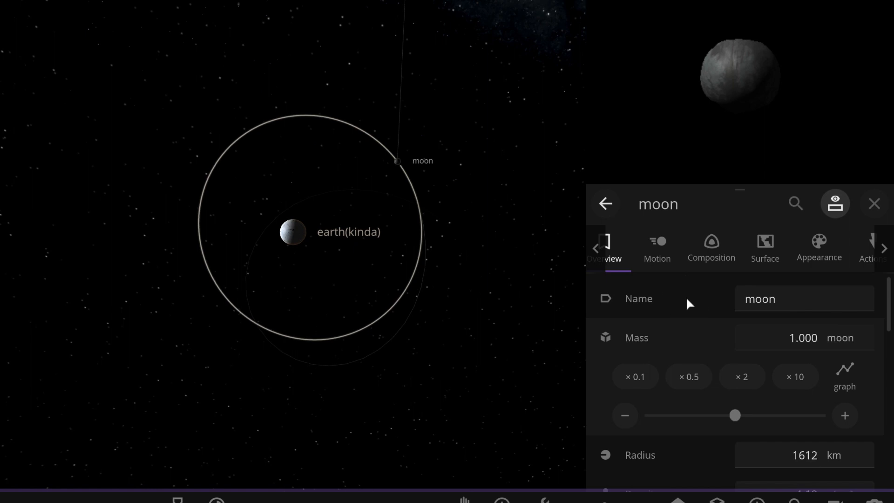
{"action": "scroll", "scroll_direction": "down", "scroll_amount": 3}
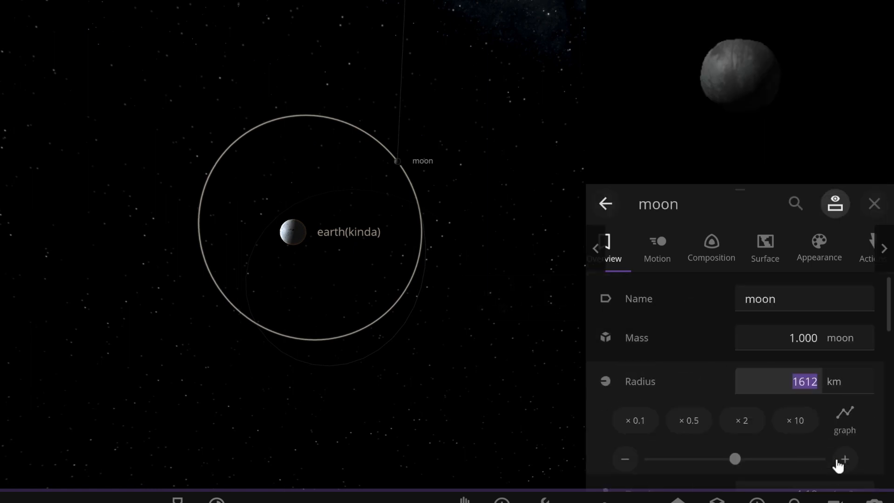
{"action": "left_click", "coordinate": [845, 458]}
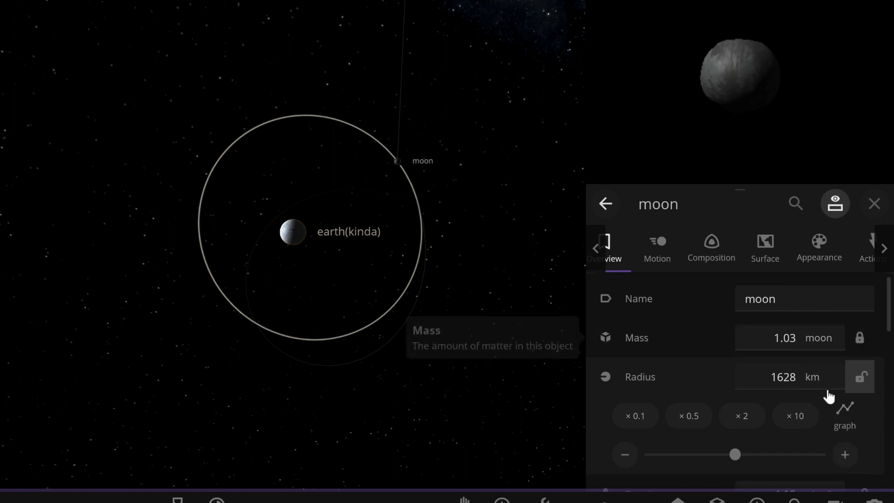
{"action": "left_click", "coordinate": [810, 376]}
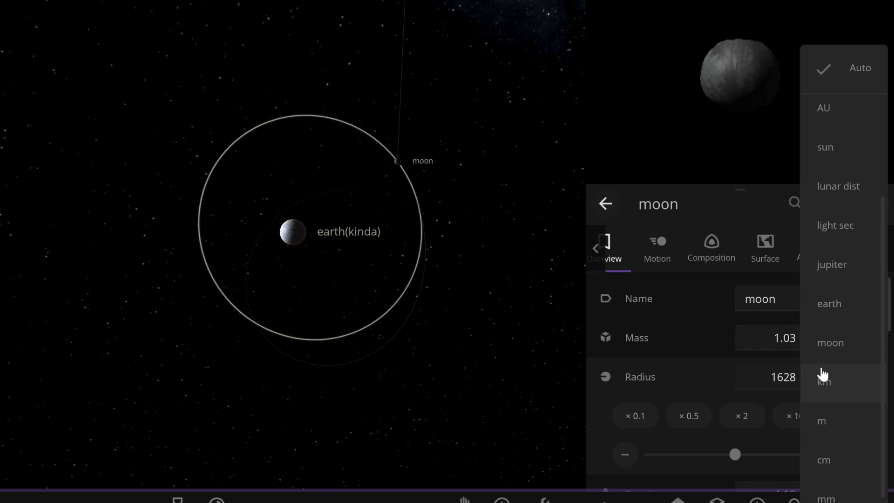
{"action": "mouse_move", "coordinate": [830, 342]}
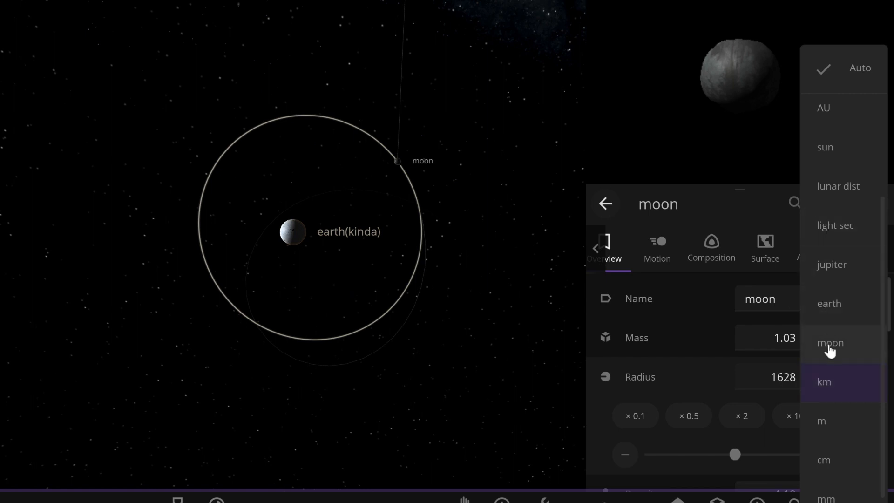
{"action": "left_click", "coordinate": [830, 342]}
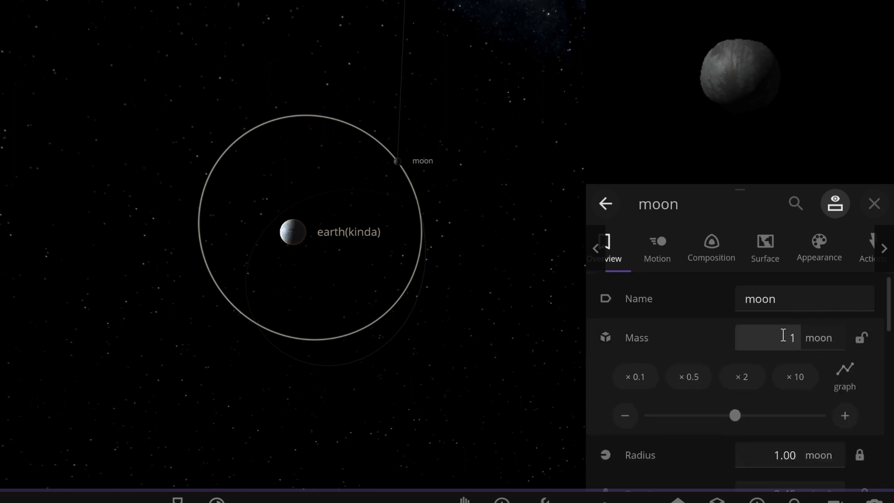
Step: Apply the moon's mass of 1 moon and set its orbital period to 28 days
{"action": "left_click", "coordinate": [742, 376]}
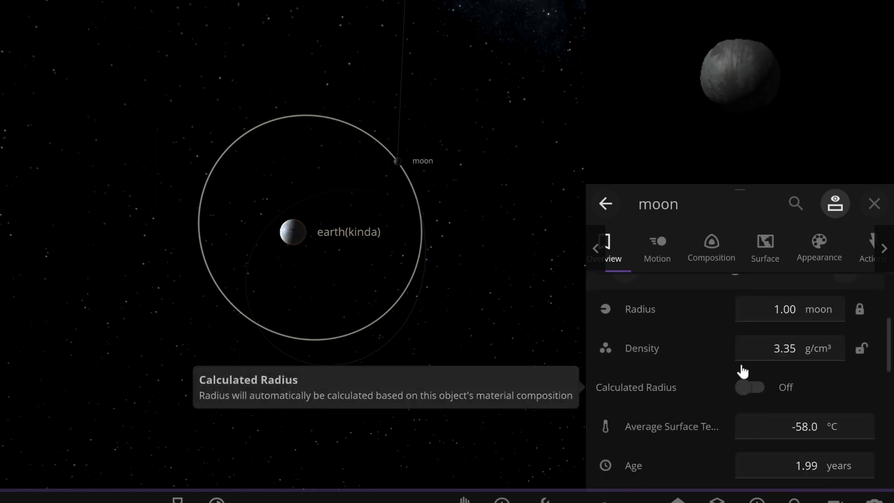
{"action": "scroll", "scroll_direction": "down", "scroll_amount": 3}
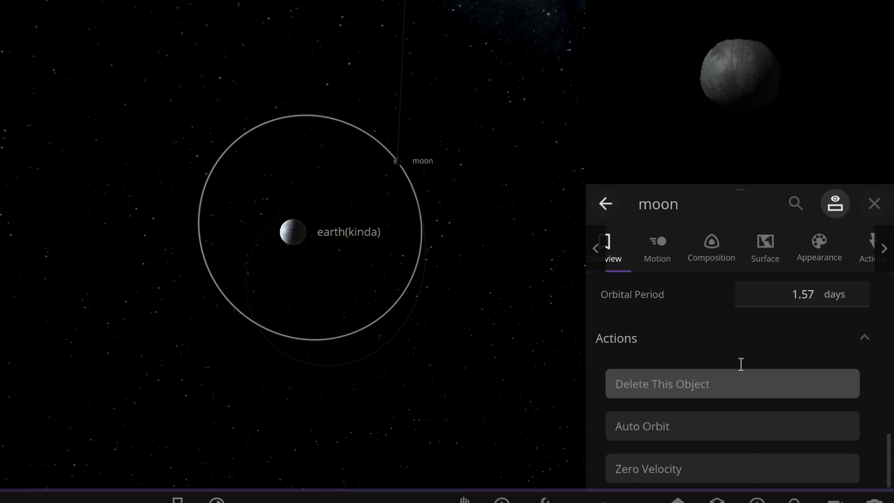
{"action": "scroll", "scroll_direction": "up", "scroll_amount": 3}
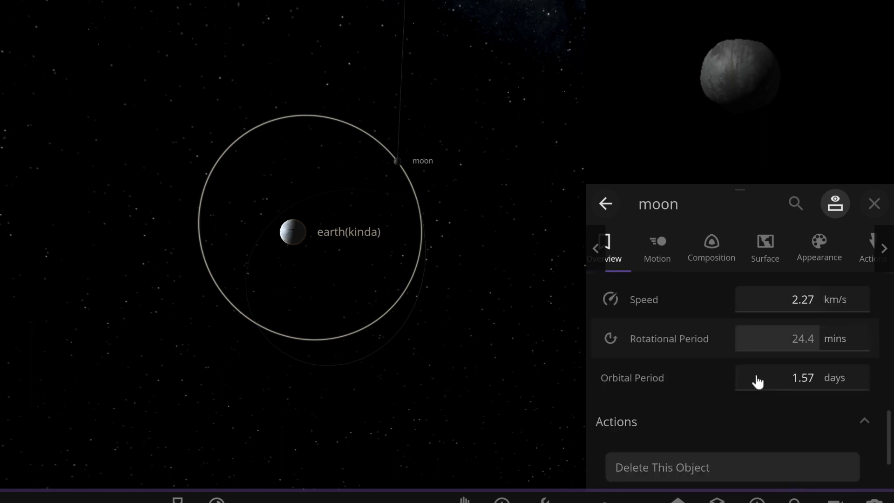
{"action": "scroll", "scroll_direction": "down", "scroll_amount": 3}
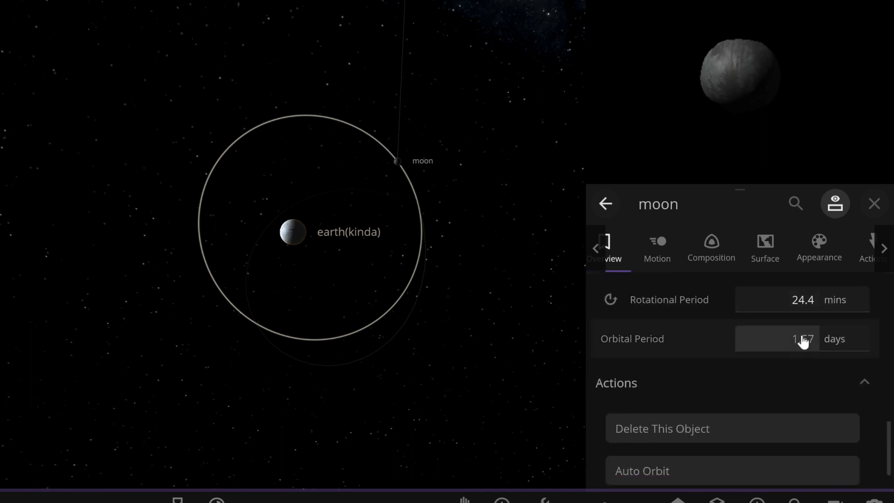
{"action": "left_click", "coordinate": [802, 338]}
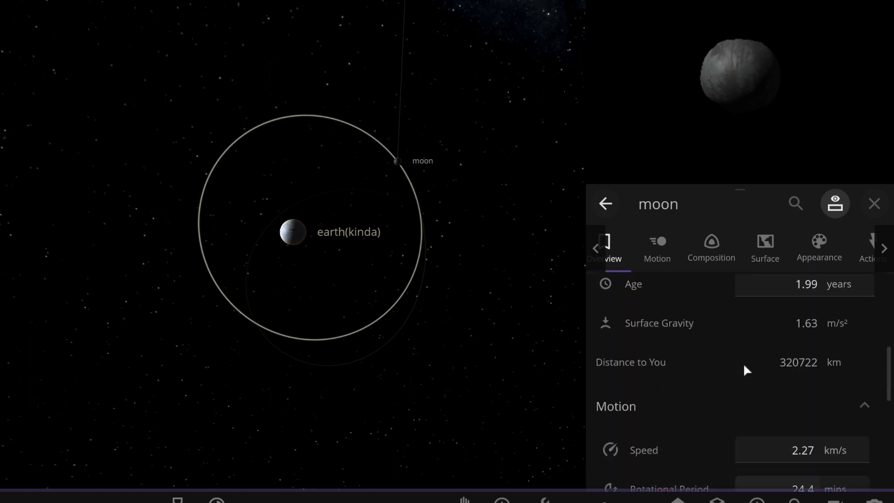
Step: Set the moon's rotational period to 28 days and close its properties panel
{"action": "scroll", "scroll_direction": "down", "scroll_amount": 3}
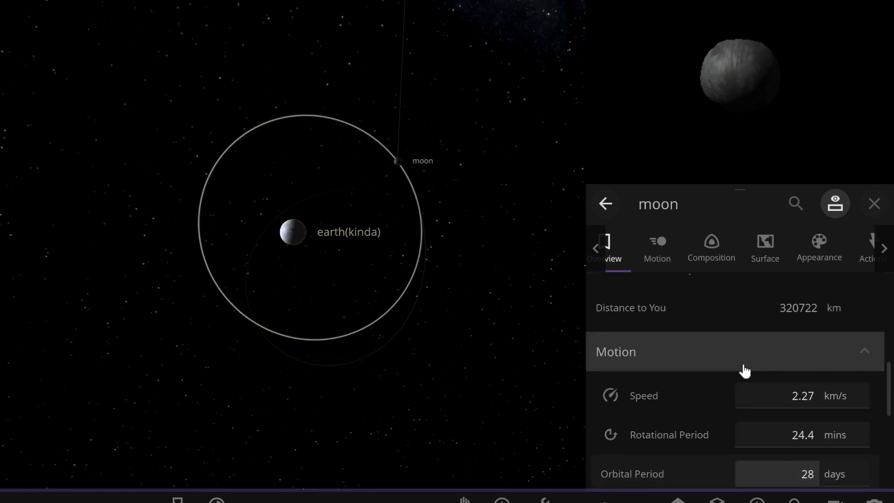
{"action": "left_click", "coordinate": [833, 434]}
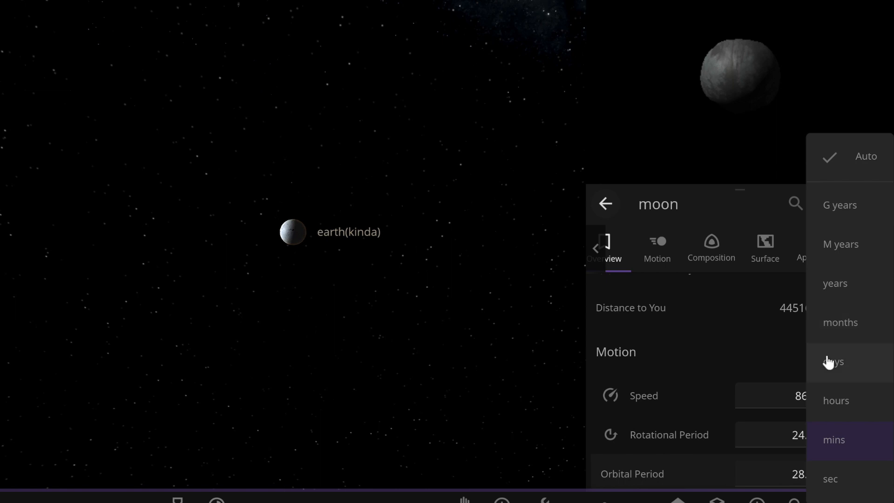
{"action": "left_click", "coordinate": [833, 361]}
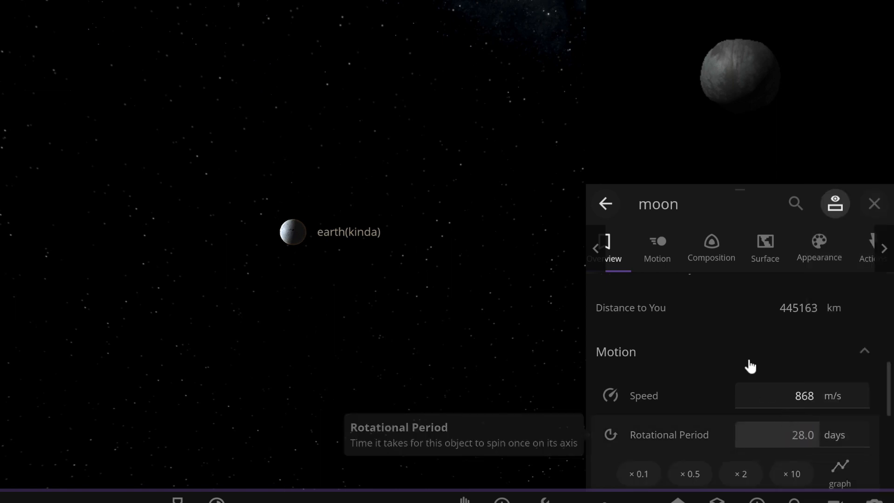
{"action": "left_click", "coordinate": [875, 203]}
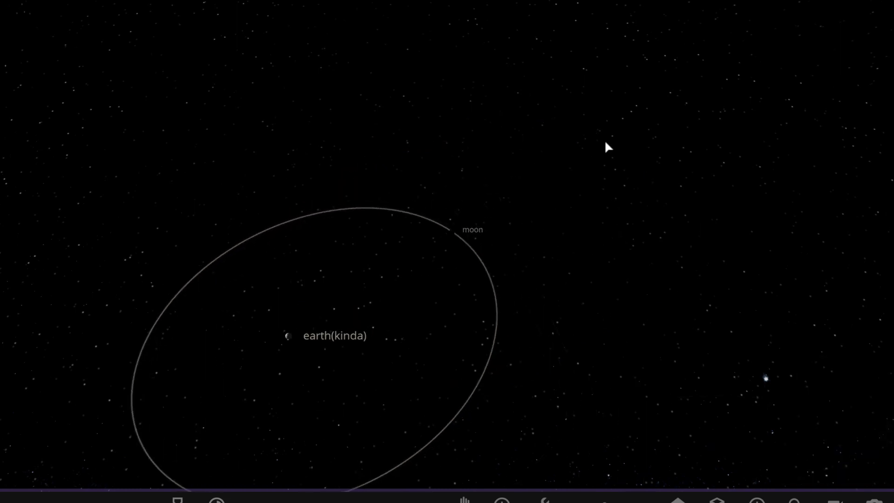
{"action": "left_click", "coordinate": [448, 232]}
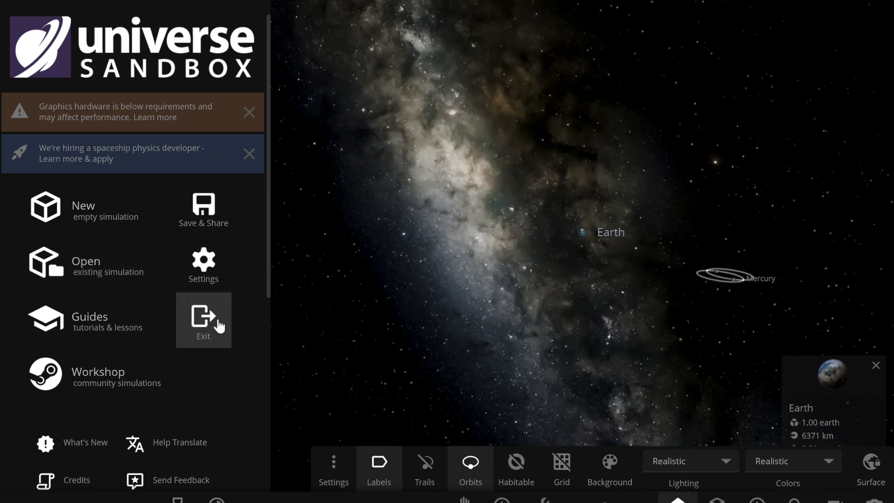
{"action": "mouse_move", "coordinate": [225, 348]}
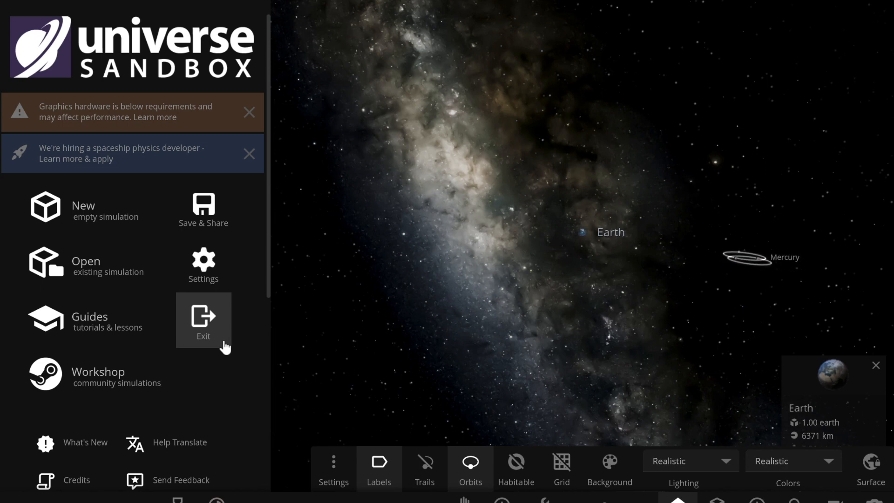
{"action": "left_click", "coordinate": [470, 461]}
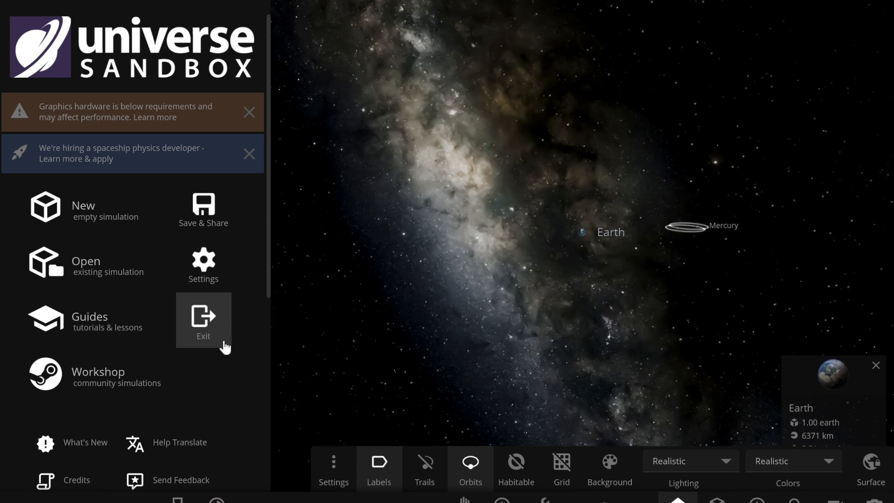
{"action": "mouse_move", "coordinate": [205, 364]}
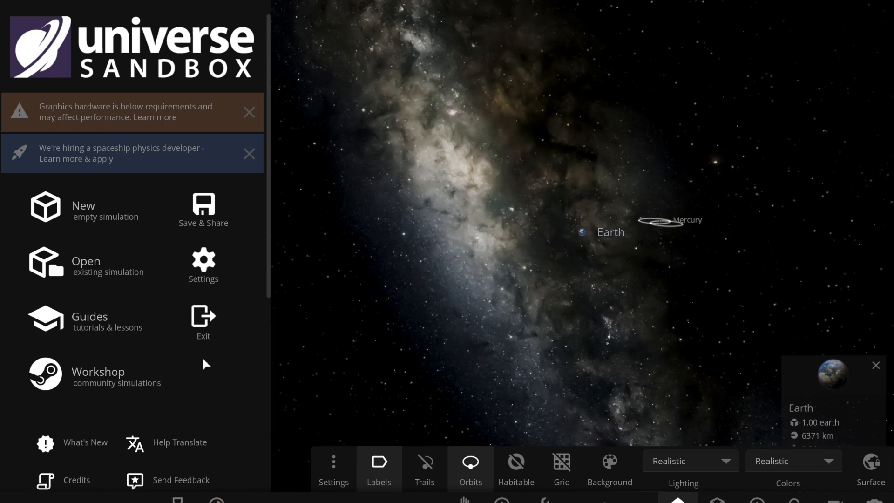
{"action": "left_click", "coordinate": [470, 469]}
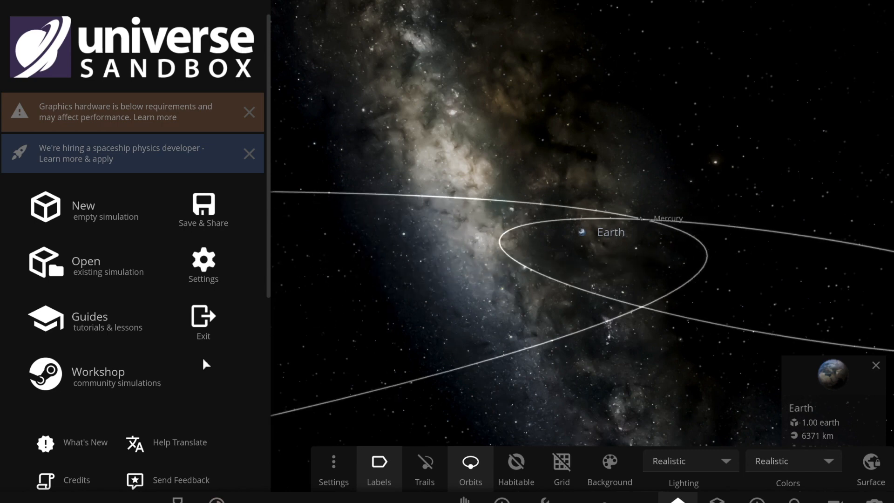